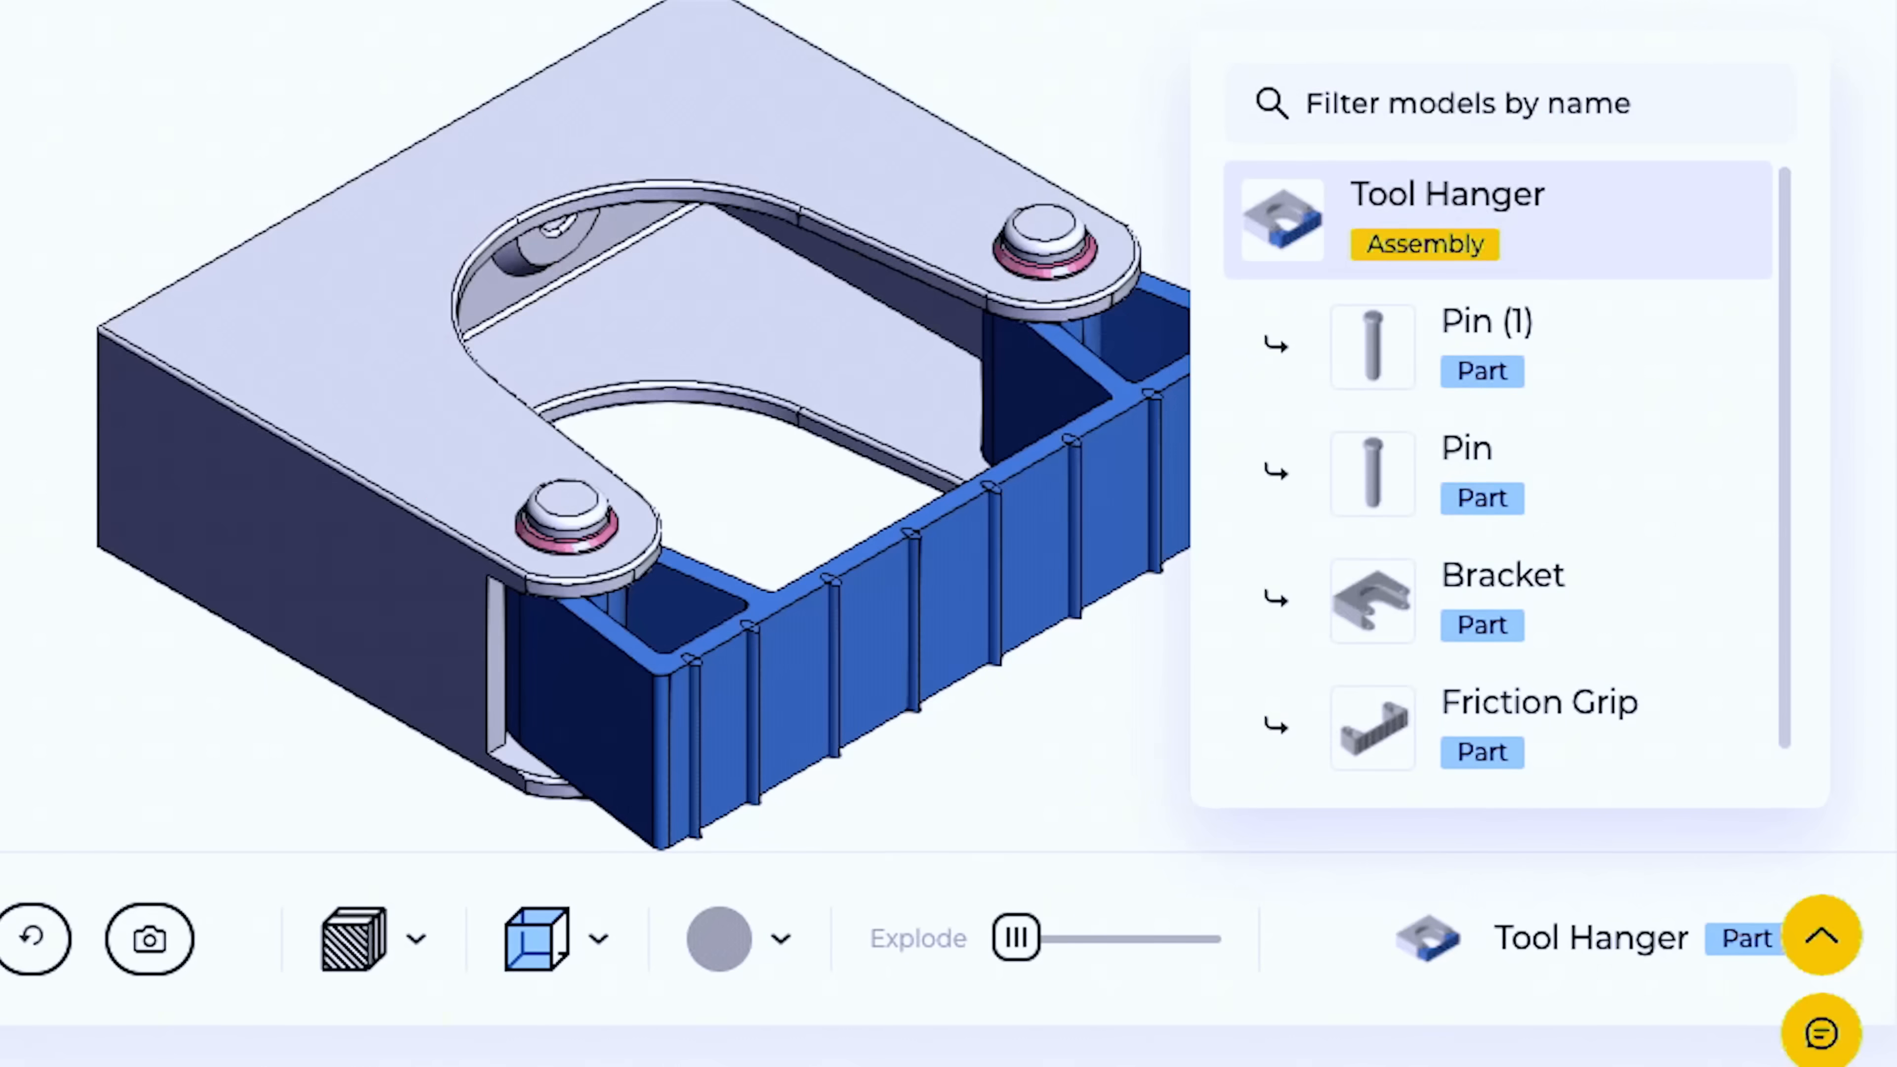
# Swap the 10000461 bolts for Prototype 461 bolt via Replace Components and dismiss the mate error report
pyautogui.moveTo(1014, 939); pyautogui.dragTo(1123, 938)
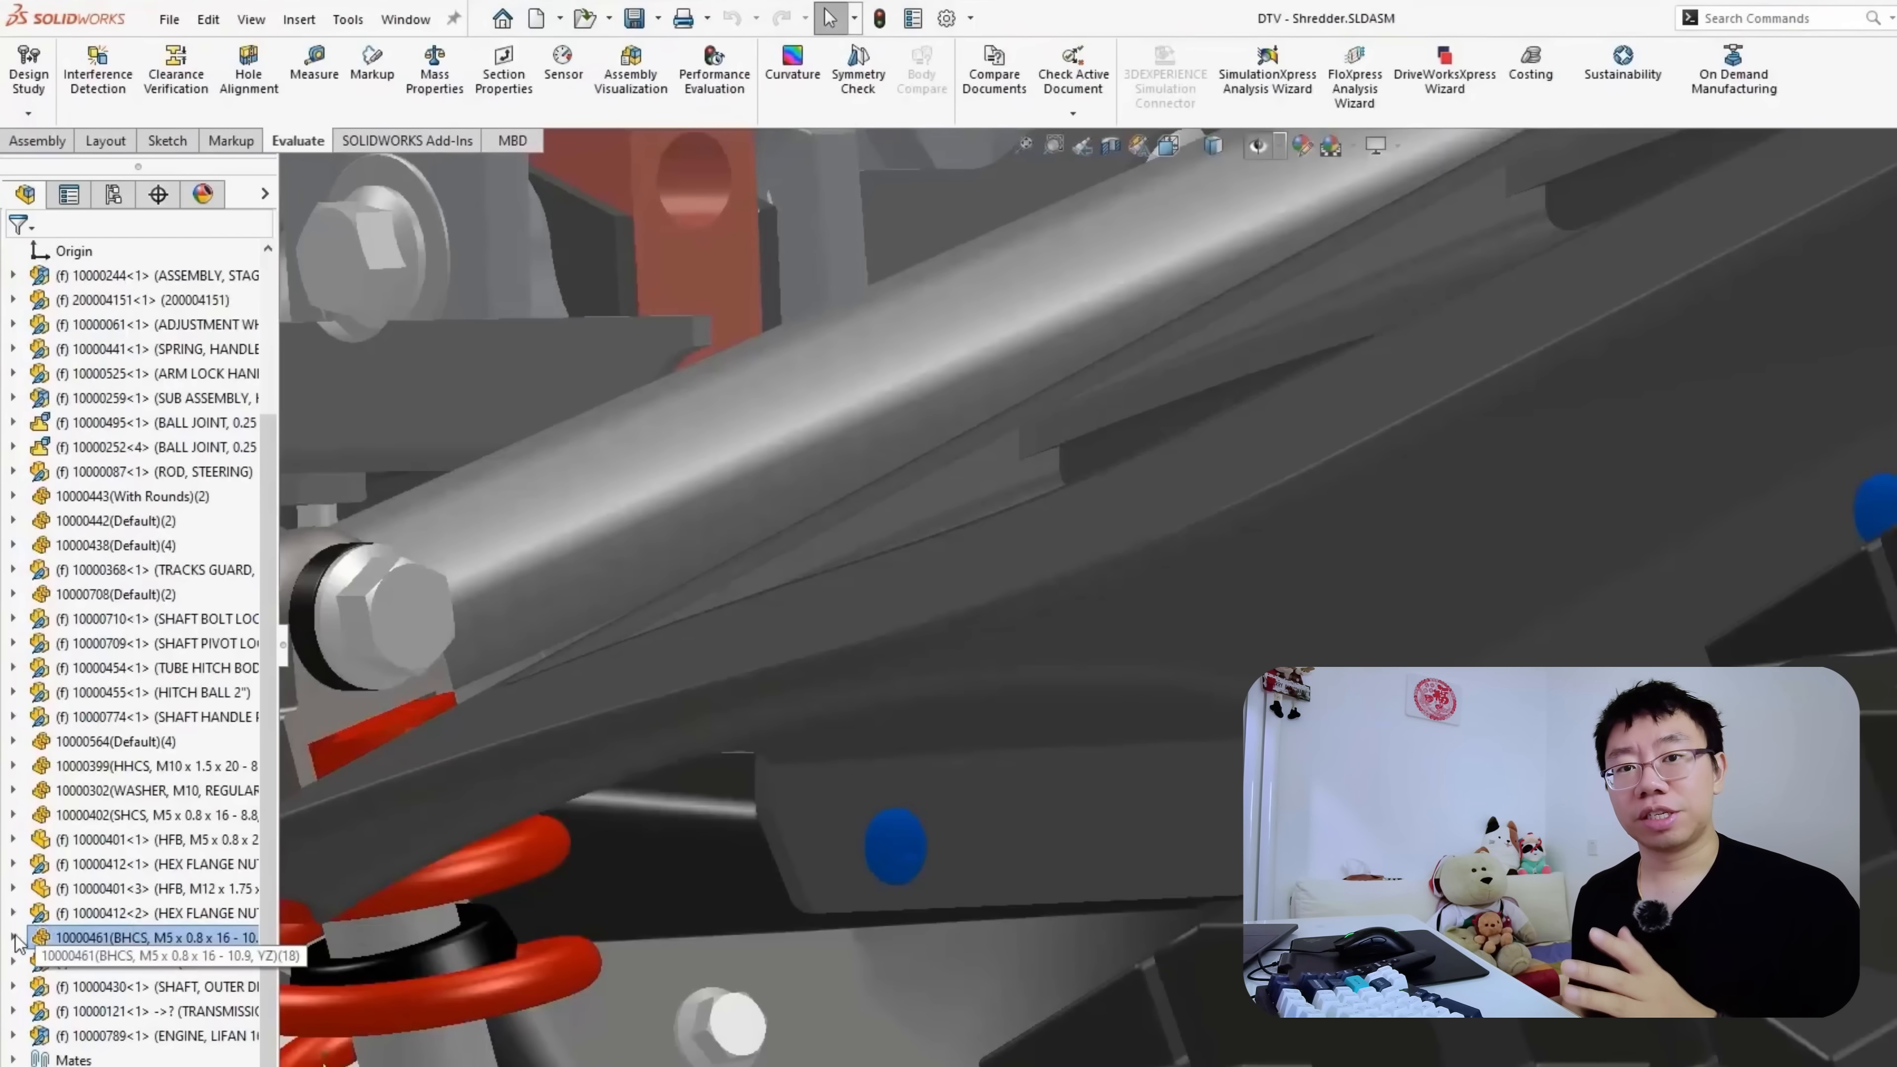
pyautogui.rightClick(145, 936)
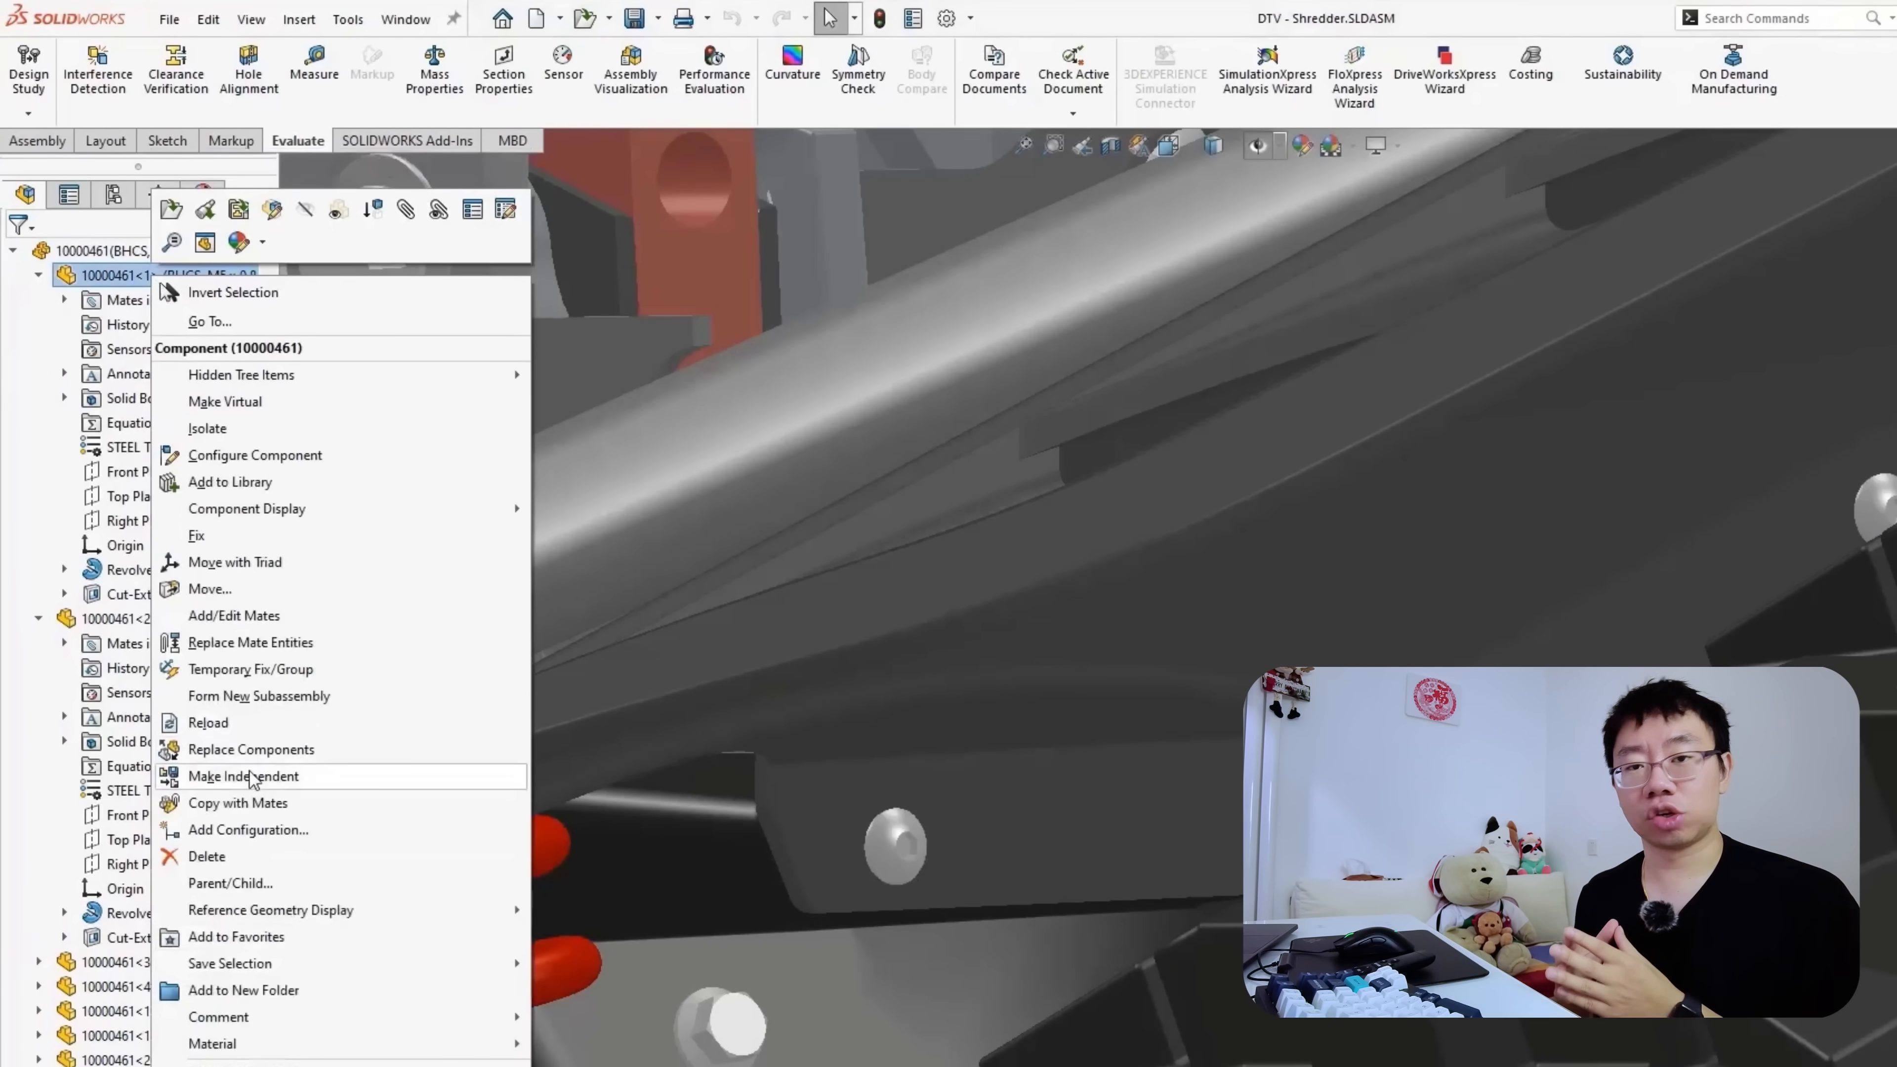
pyautogui.click(252, 749)
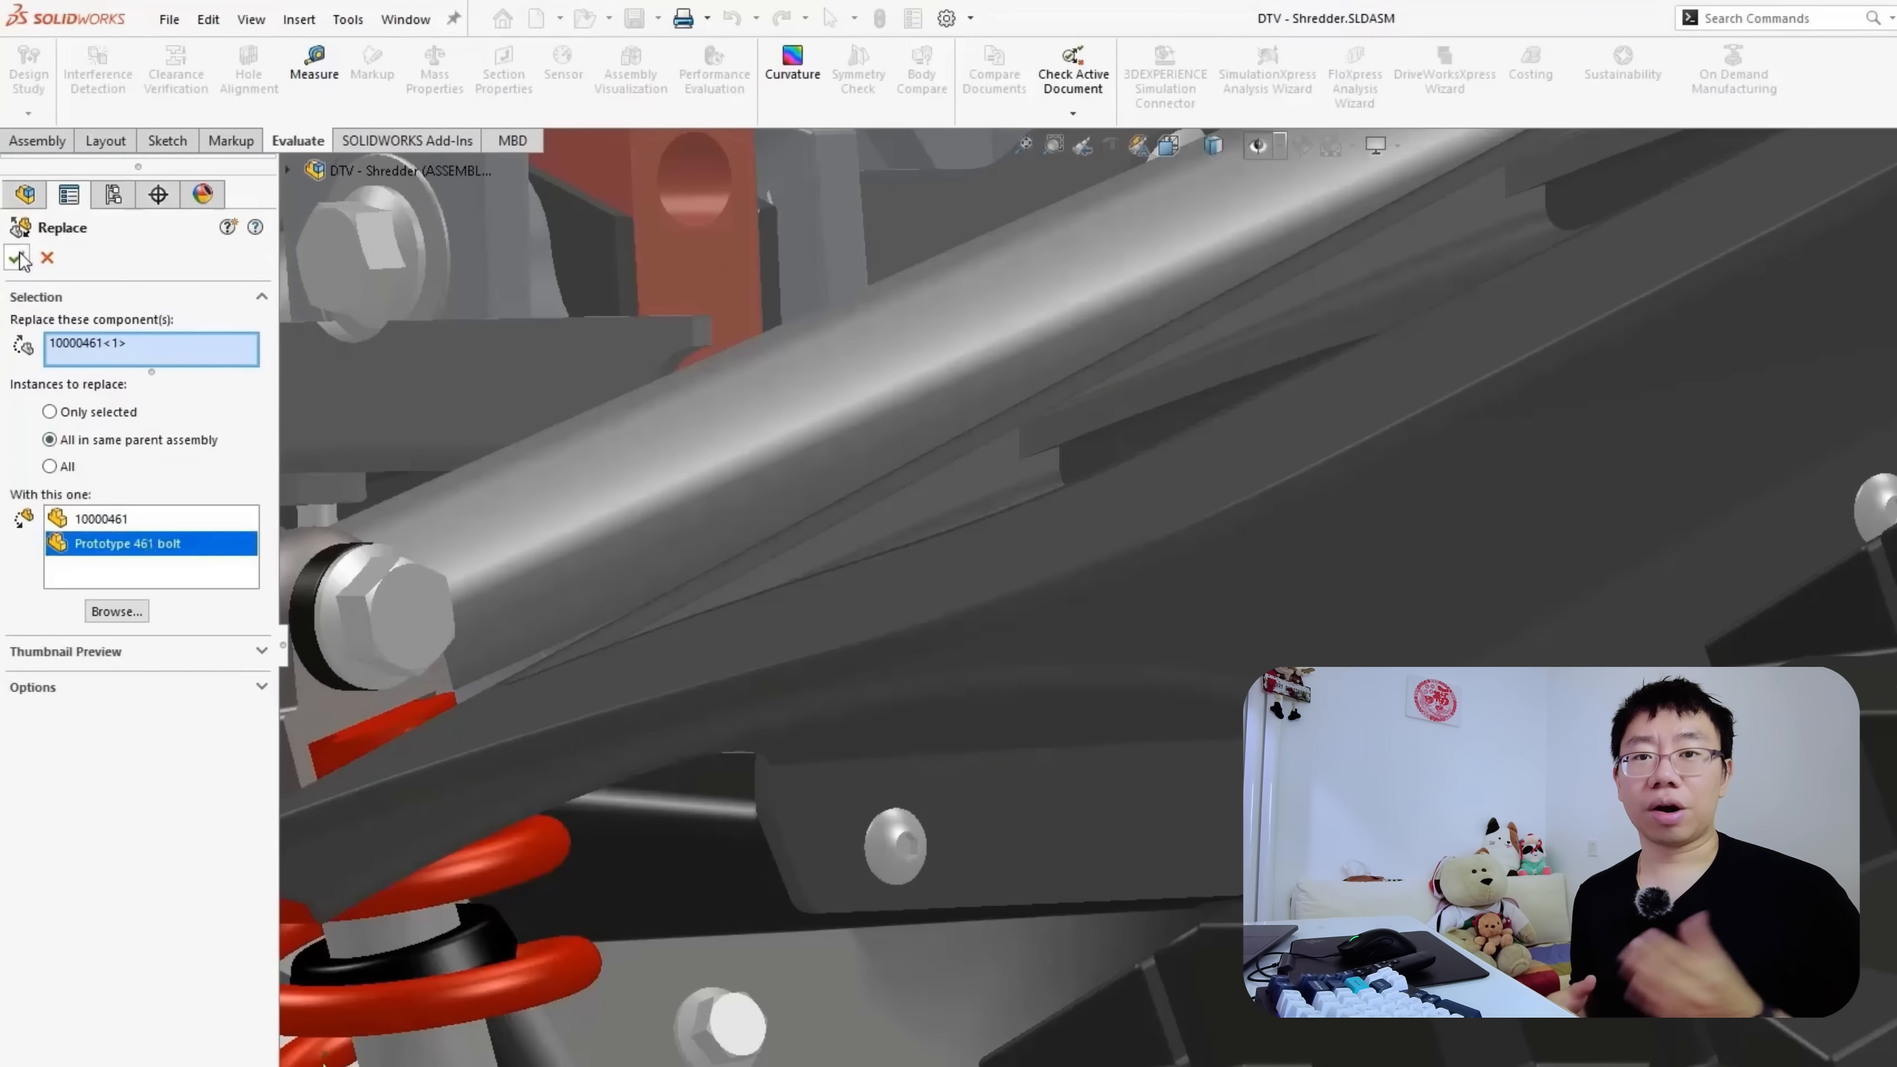
pyautogui.click(20, 259)
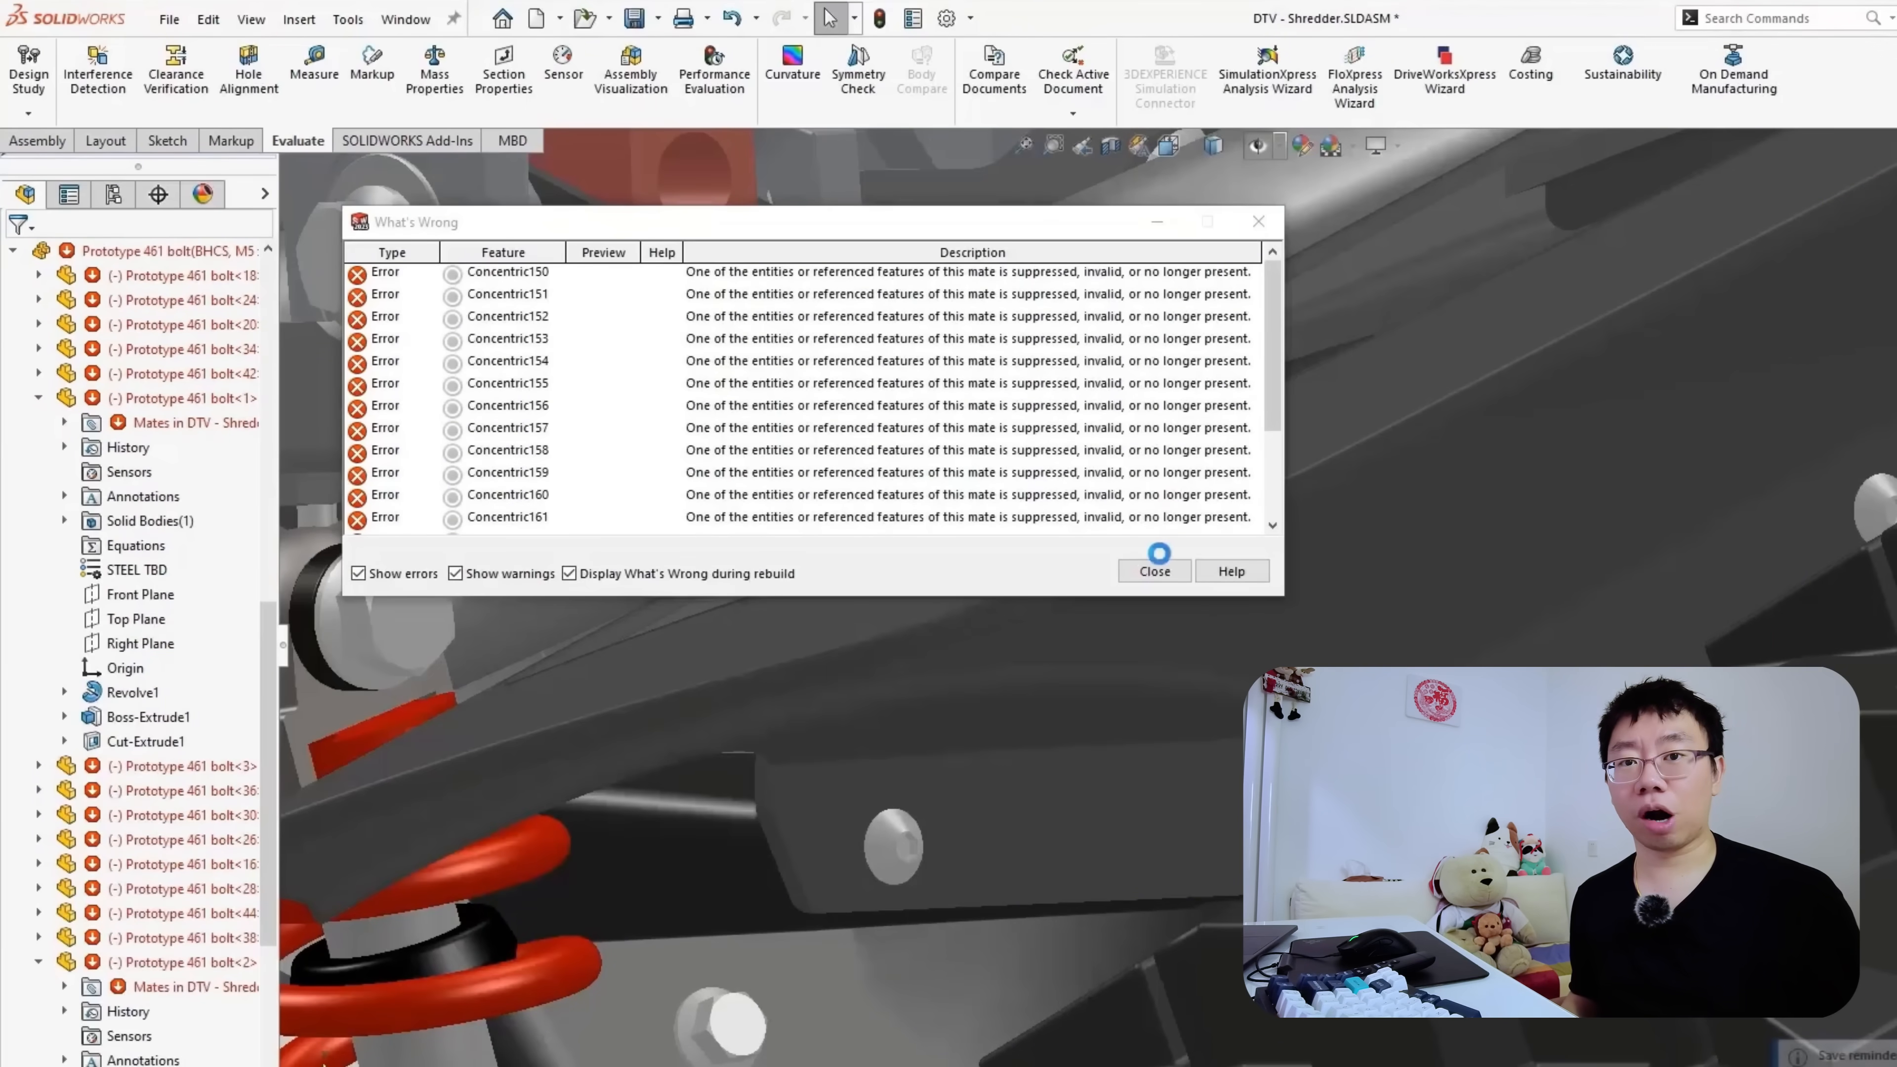
pyautogui.click(1152, 570)
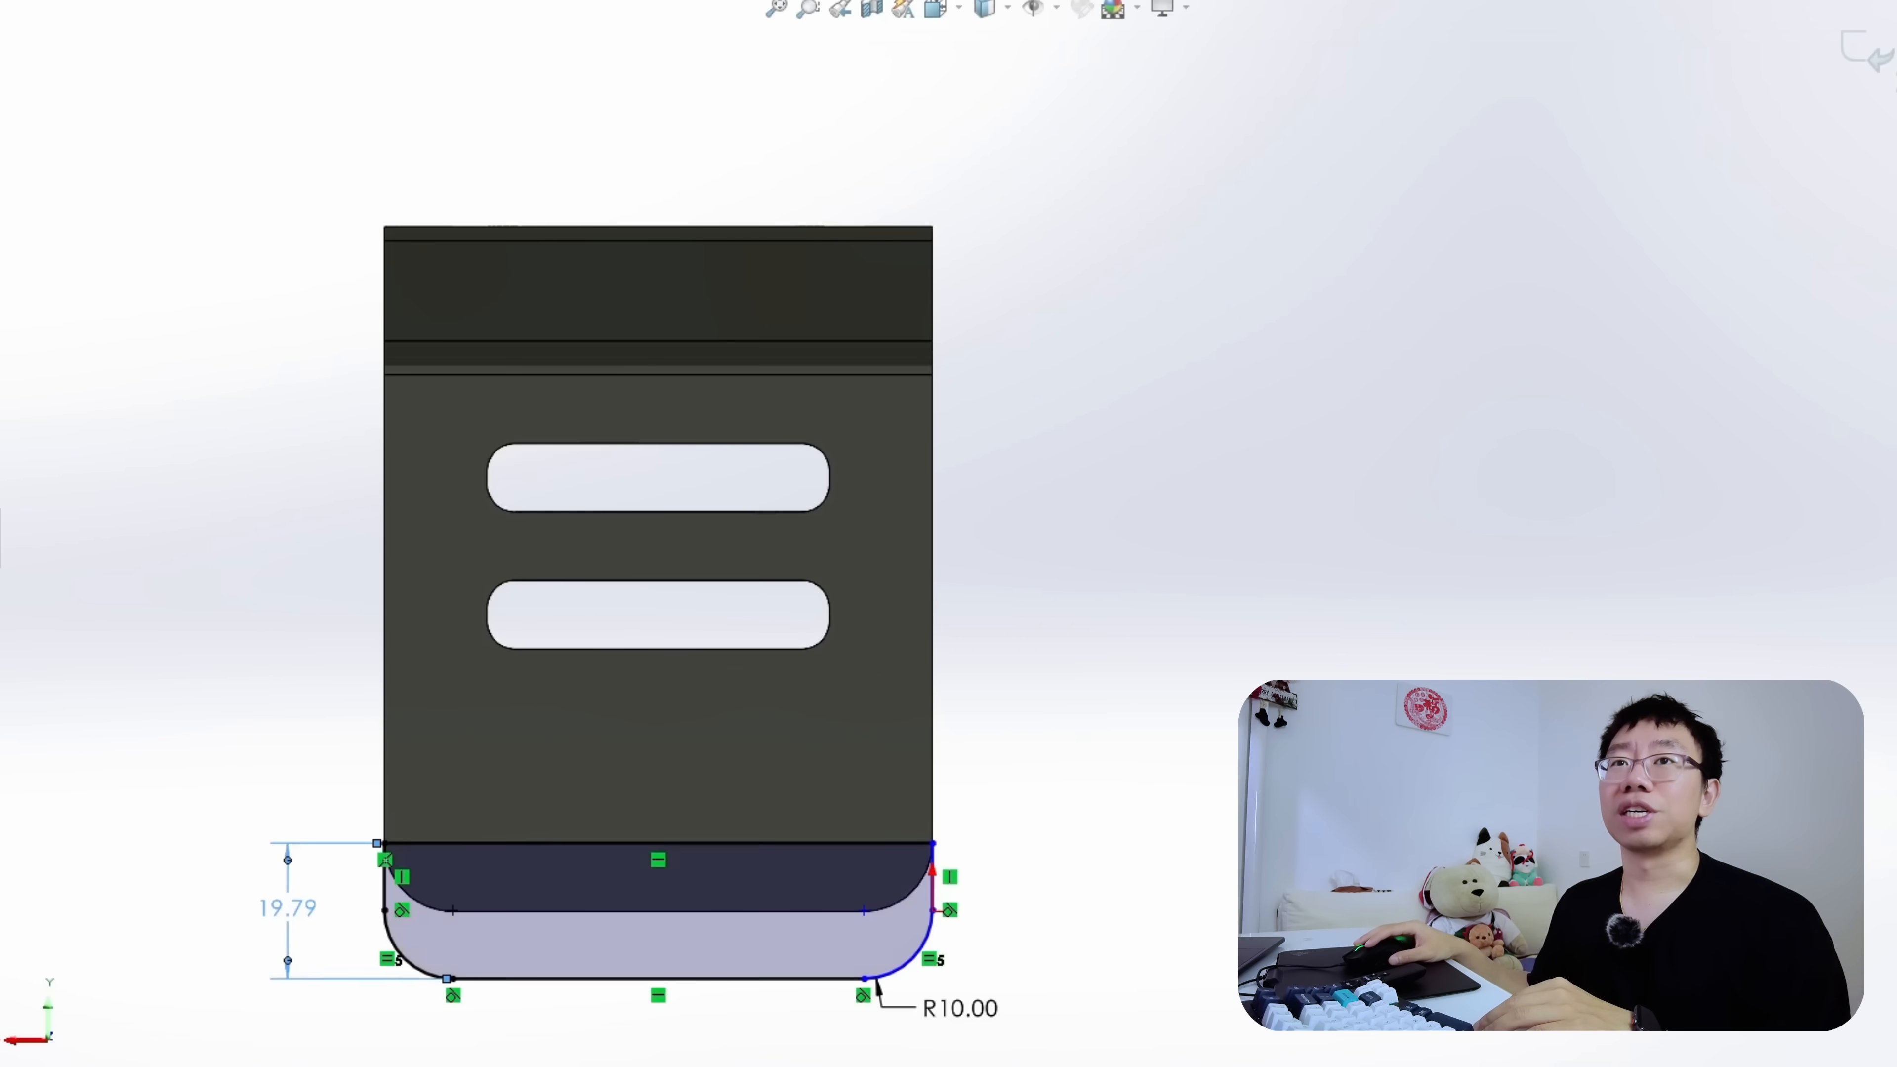
# Show the bracket sketch dimensions, then view Sketch1 of the tutorial part with its rounded-top profile
pyautogui.doubleClick(288, 907)
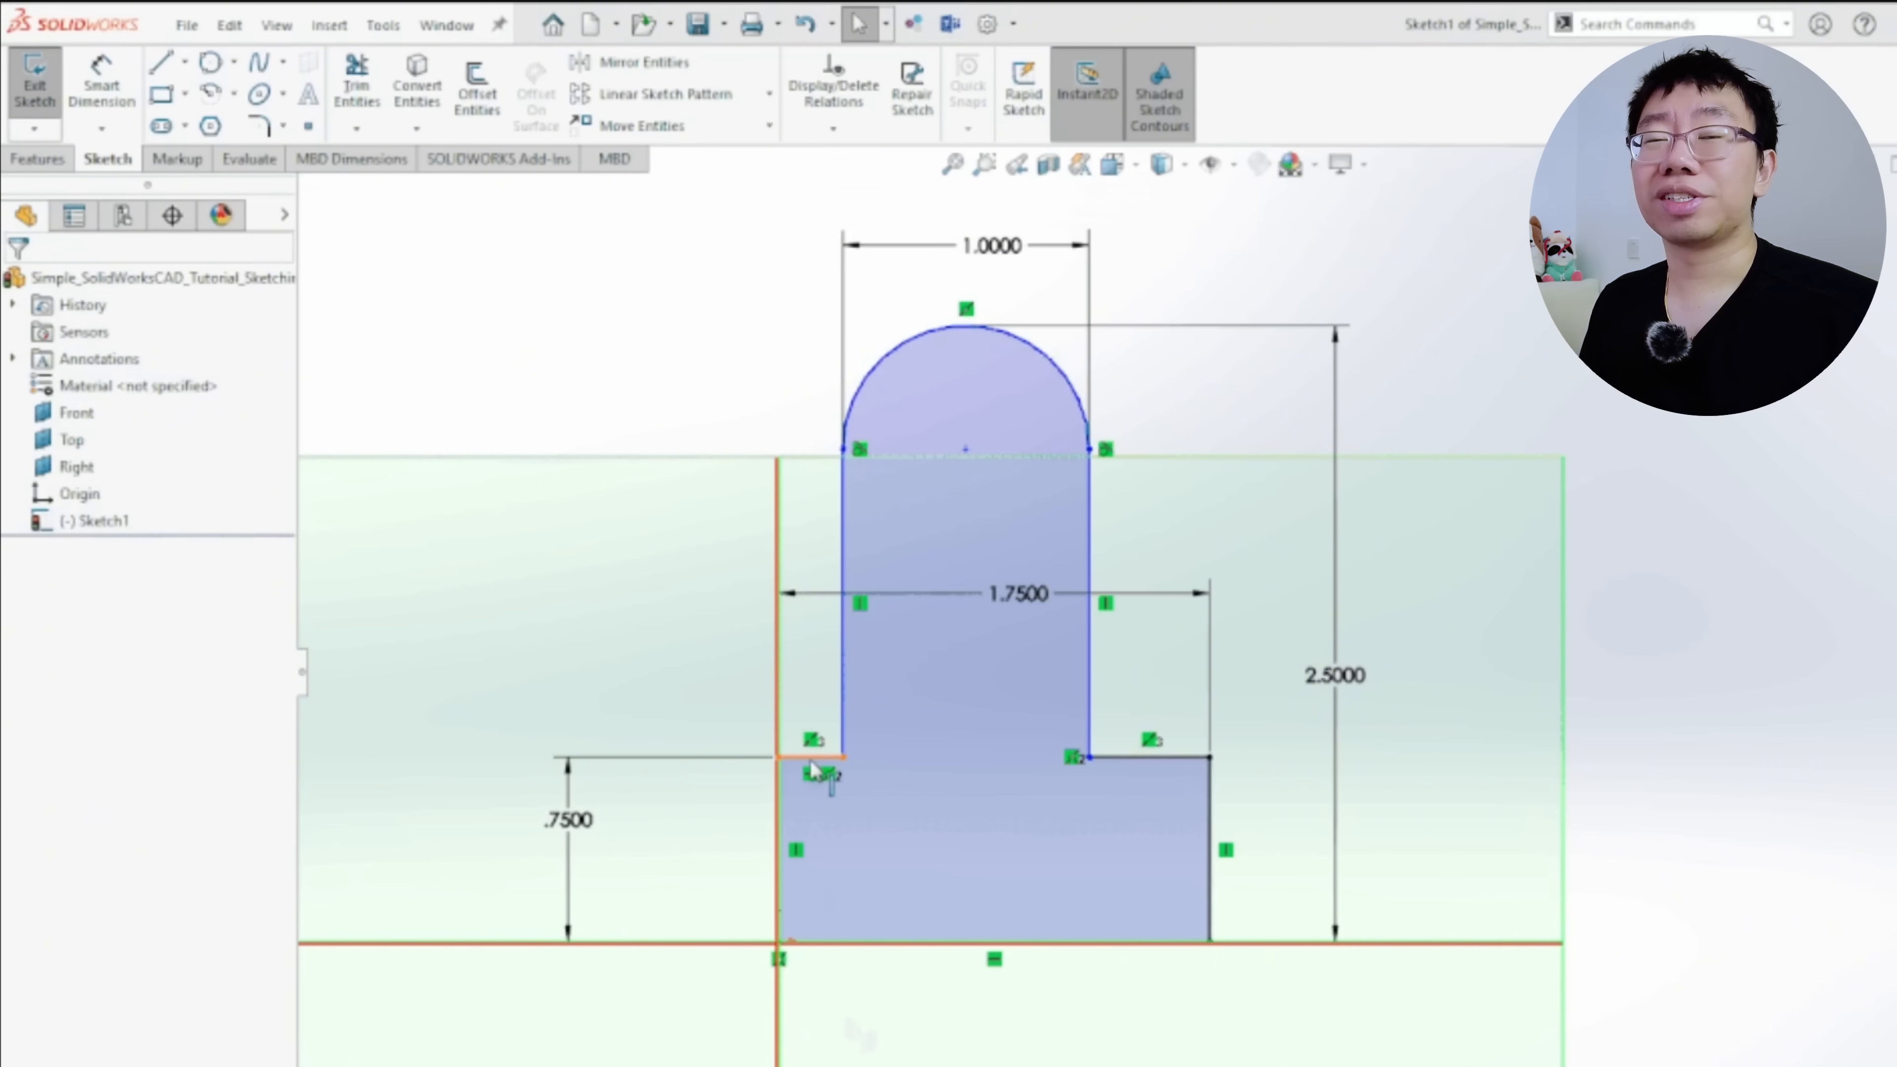
pyautogui.click(823, 756)
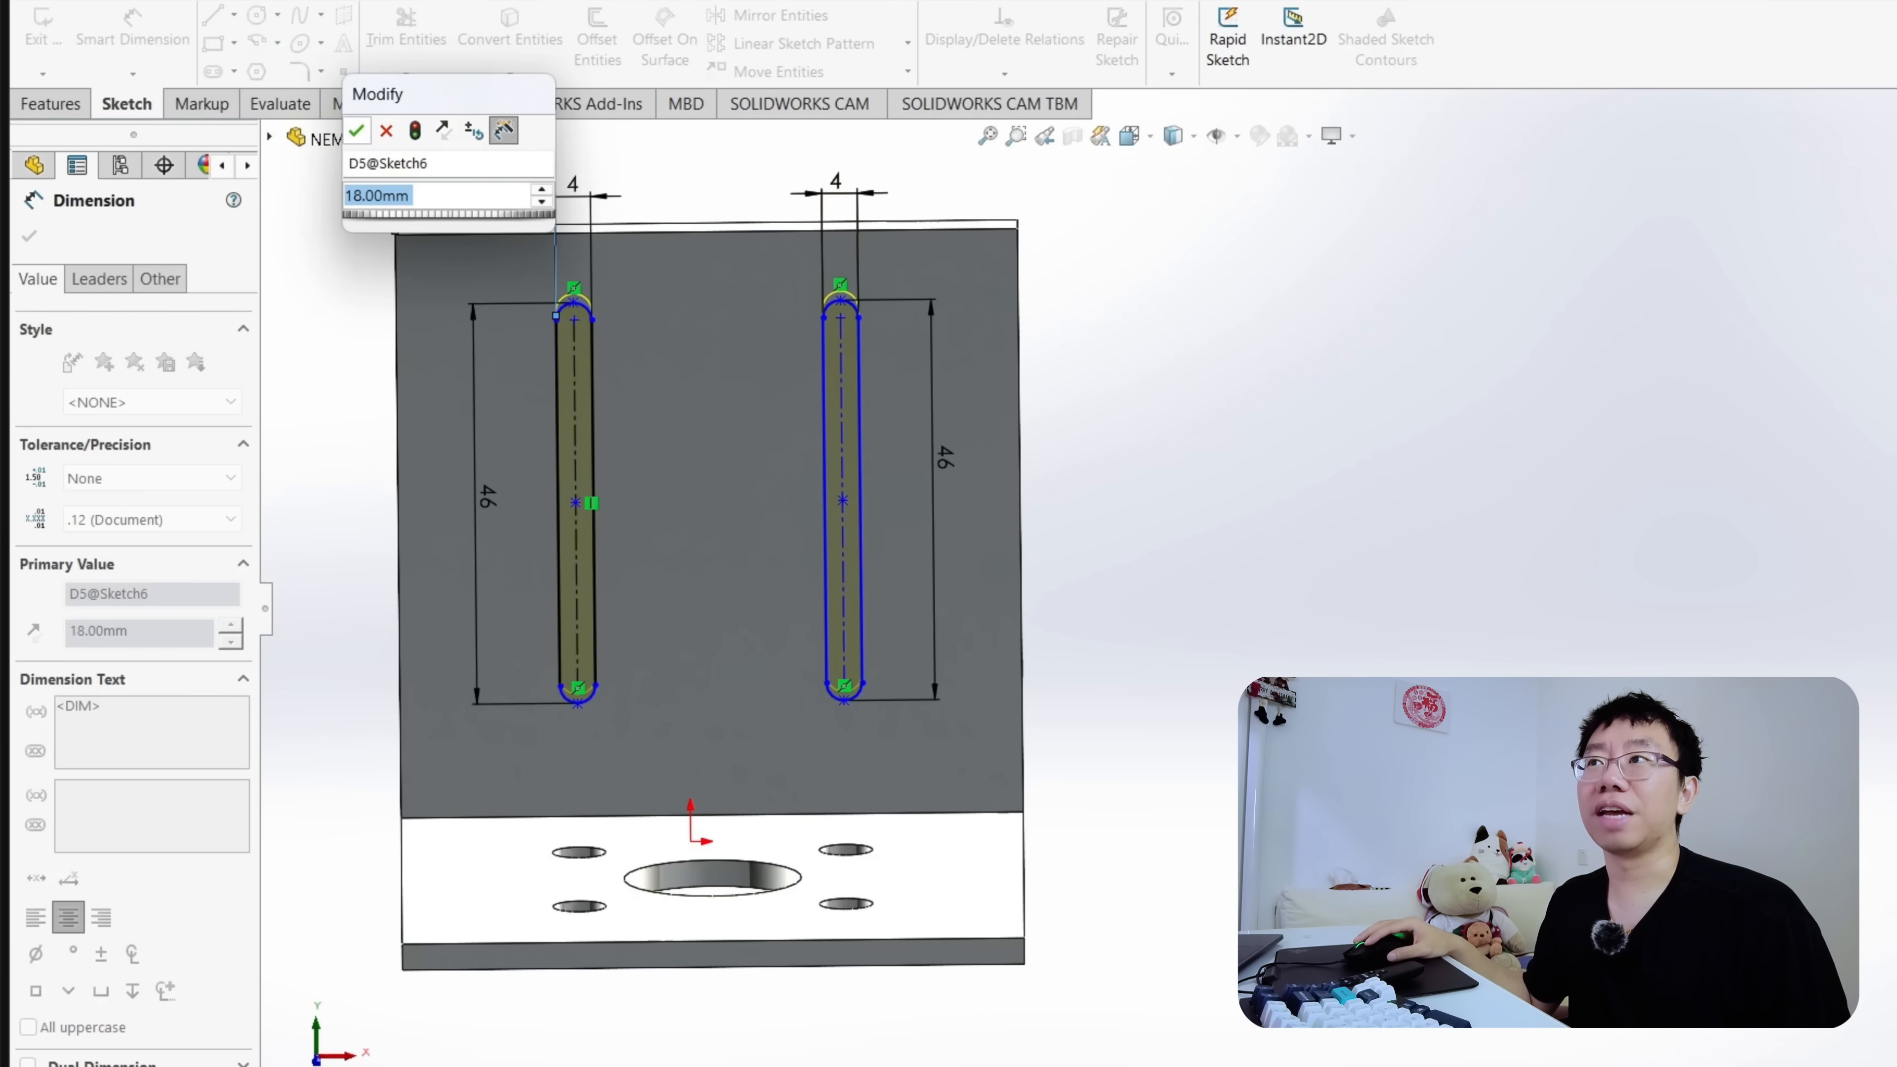
# Confirm the new slot dimension value in Sketch6 of the mounting plate
pyautogui.click(356, 130)
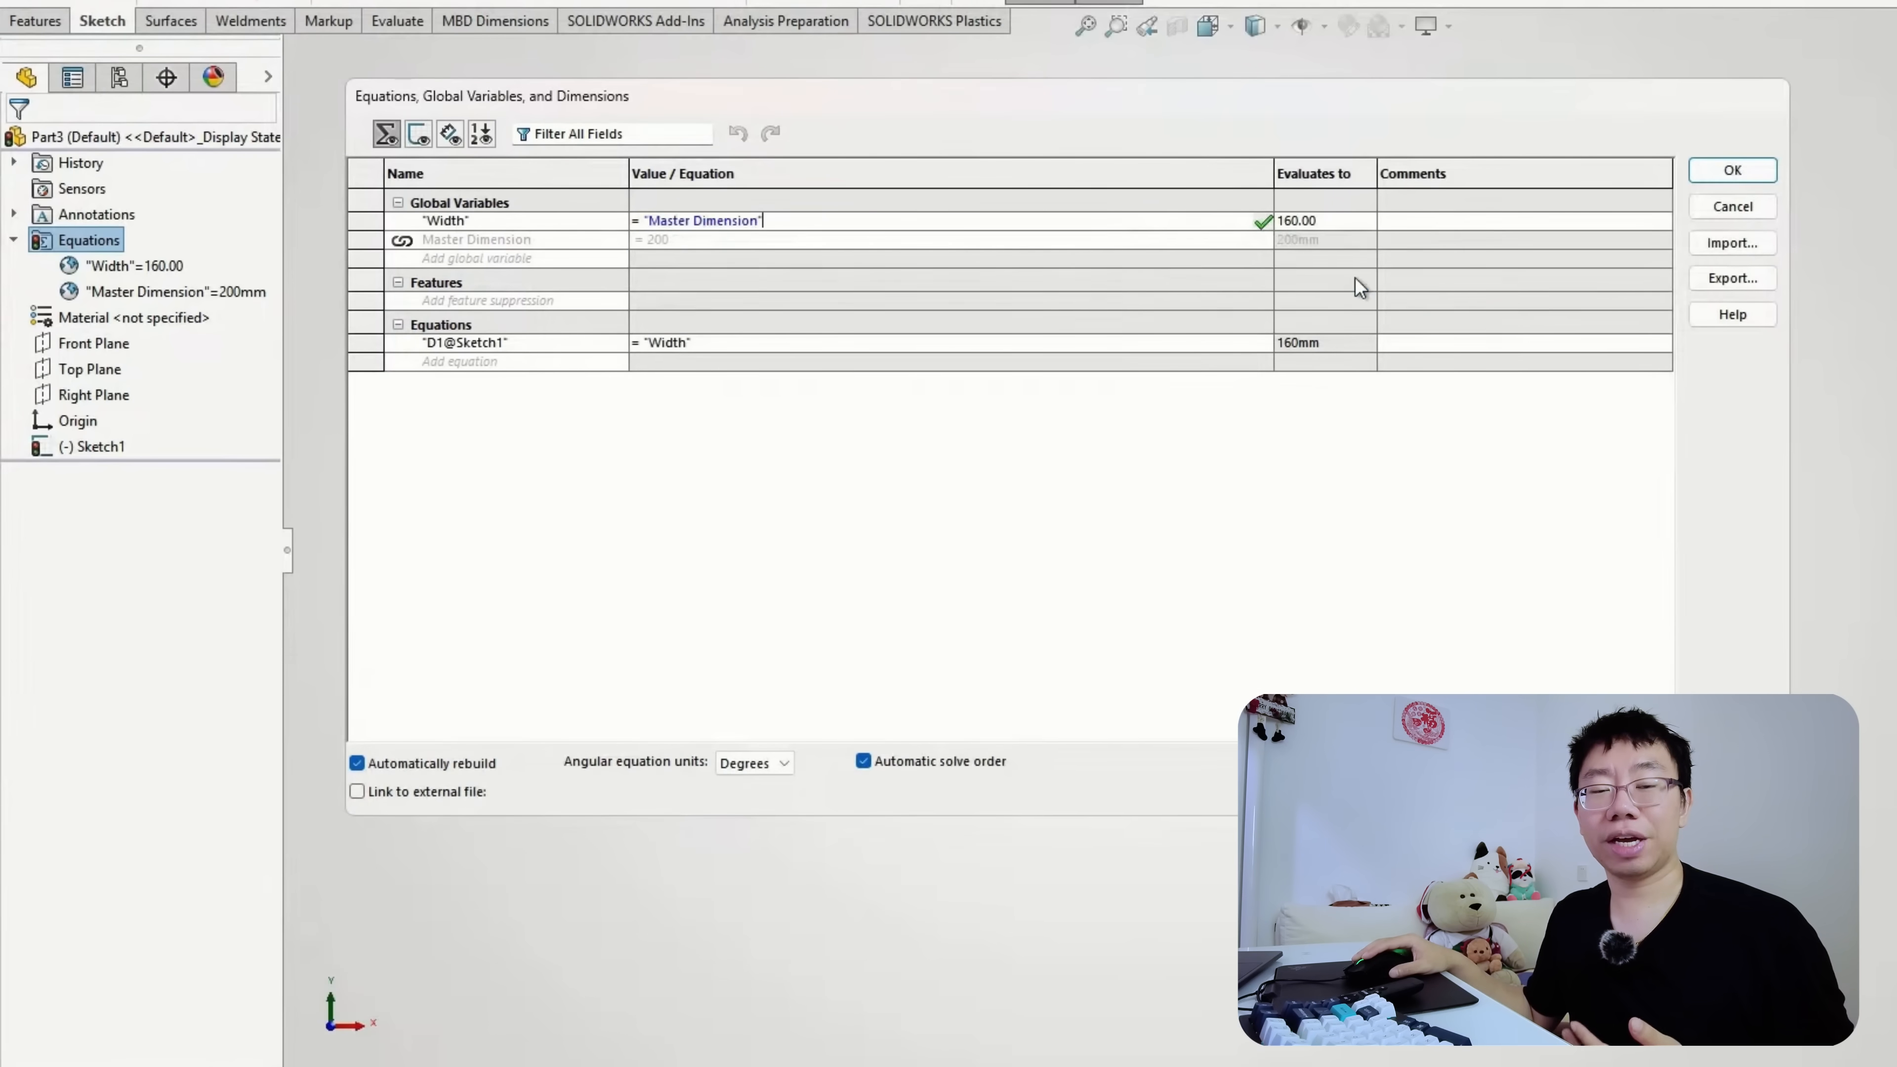
# Accept the global variables in Equations, then set the Boss-Extrude2 bracket length to 50
pyautogui.write('/ 3')
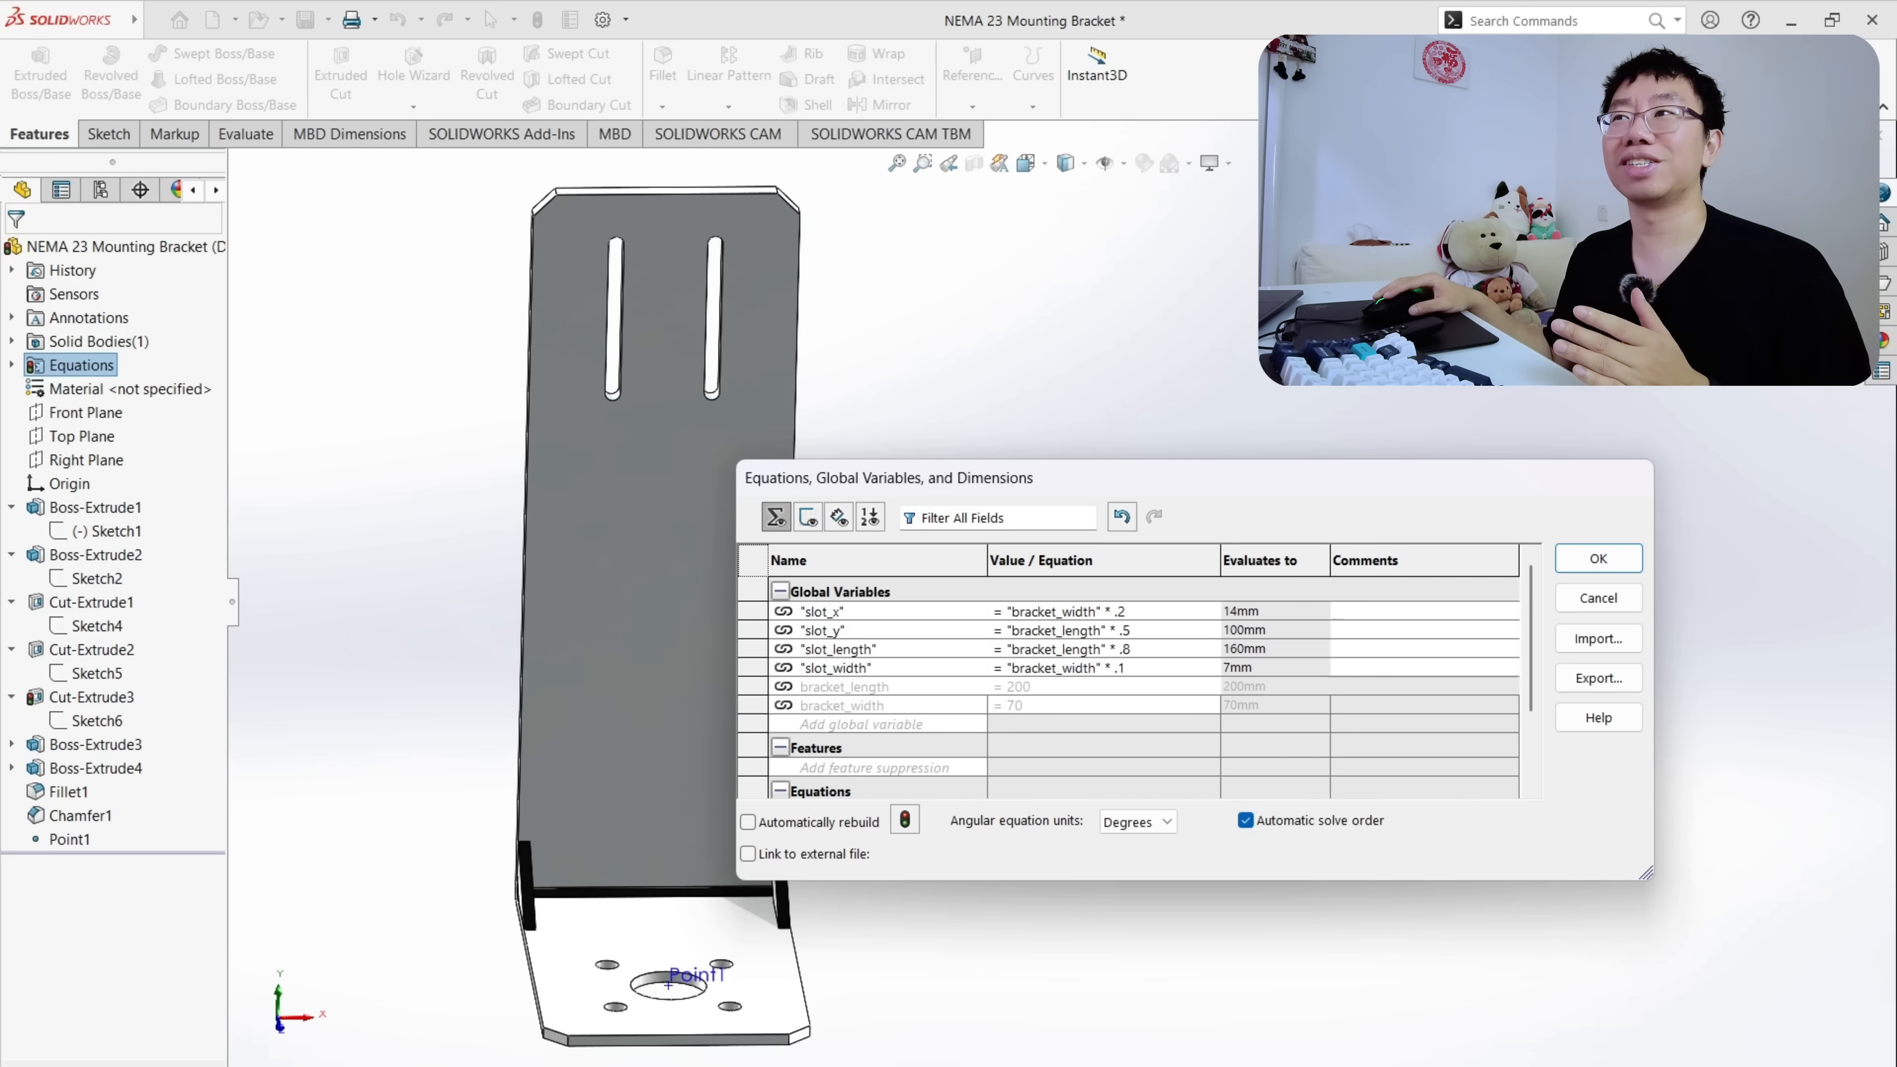
pyautogui.click(1596, 557)
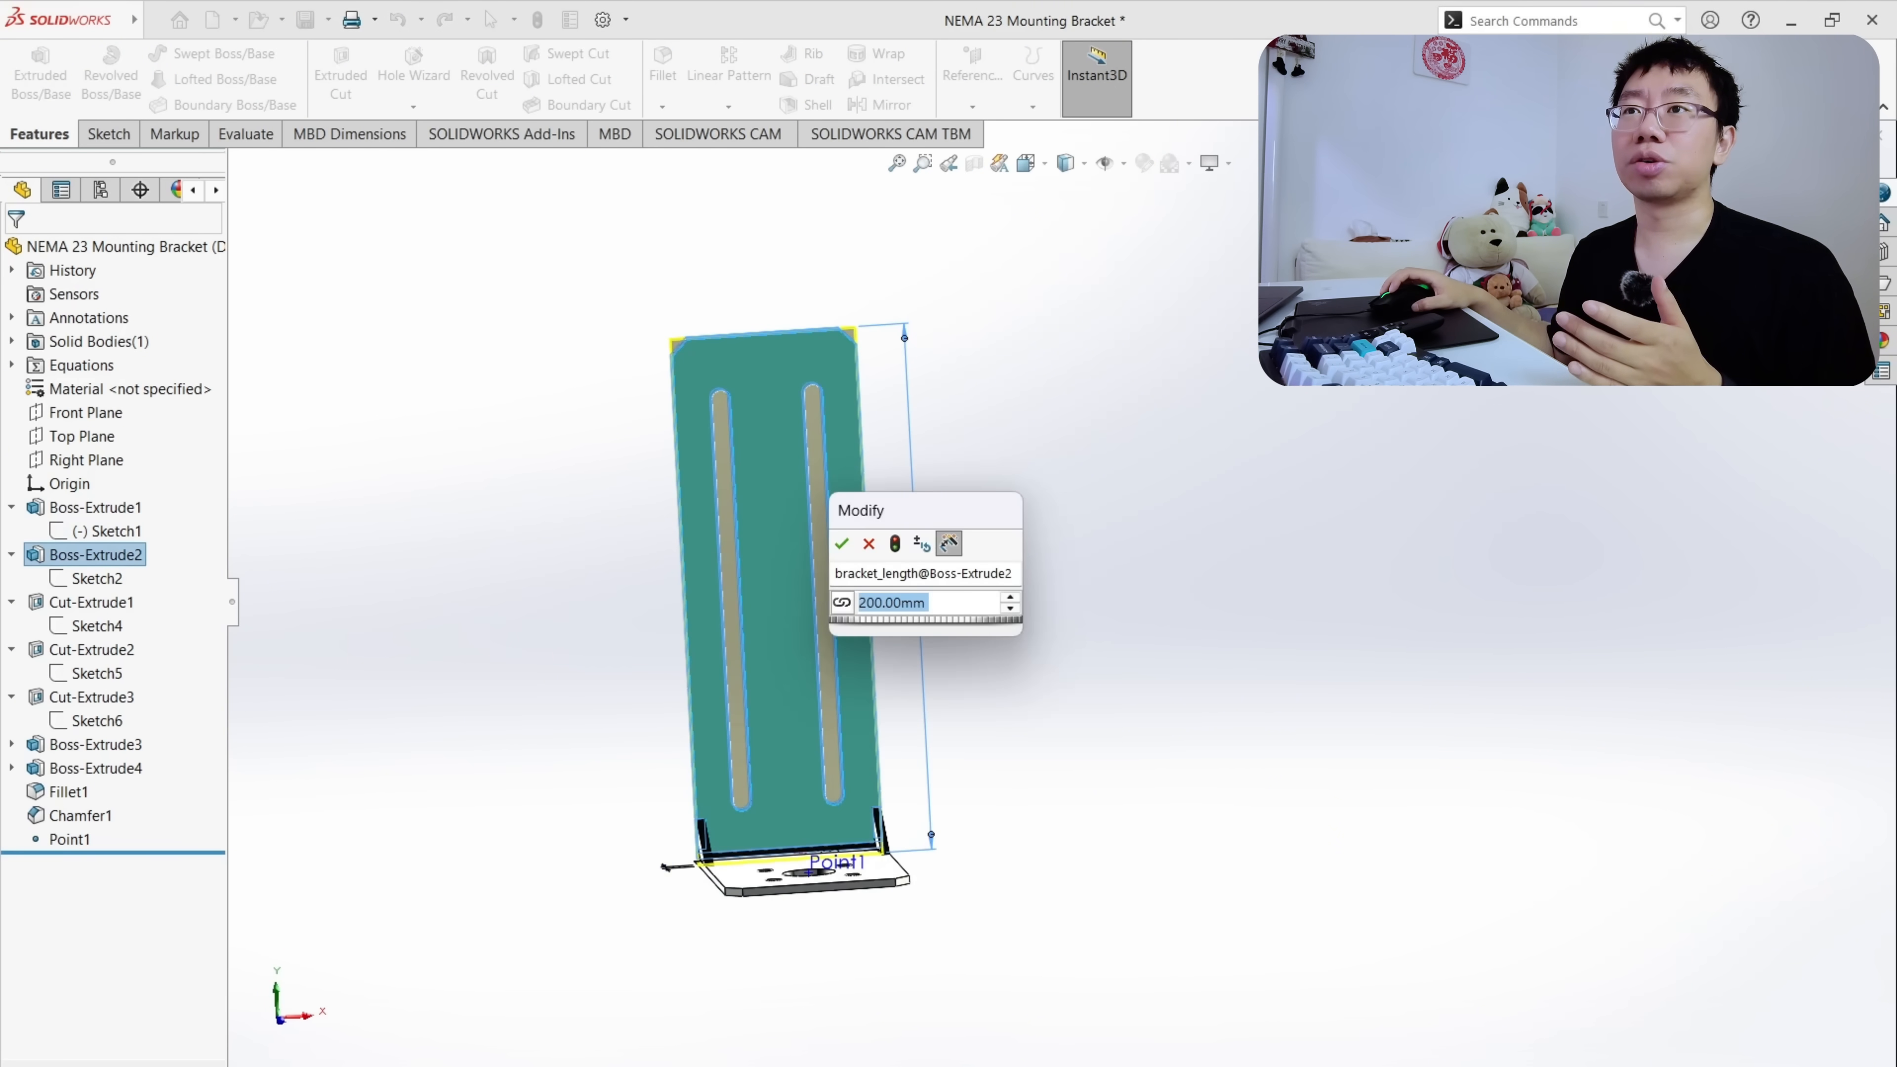
pyautogui.write('50')
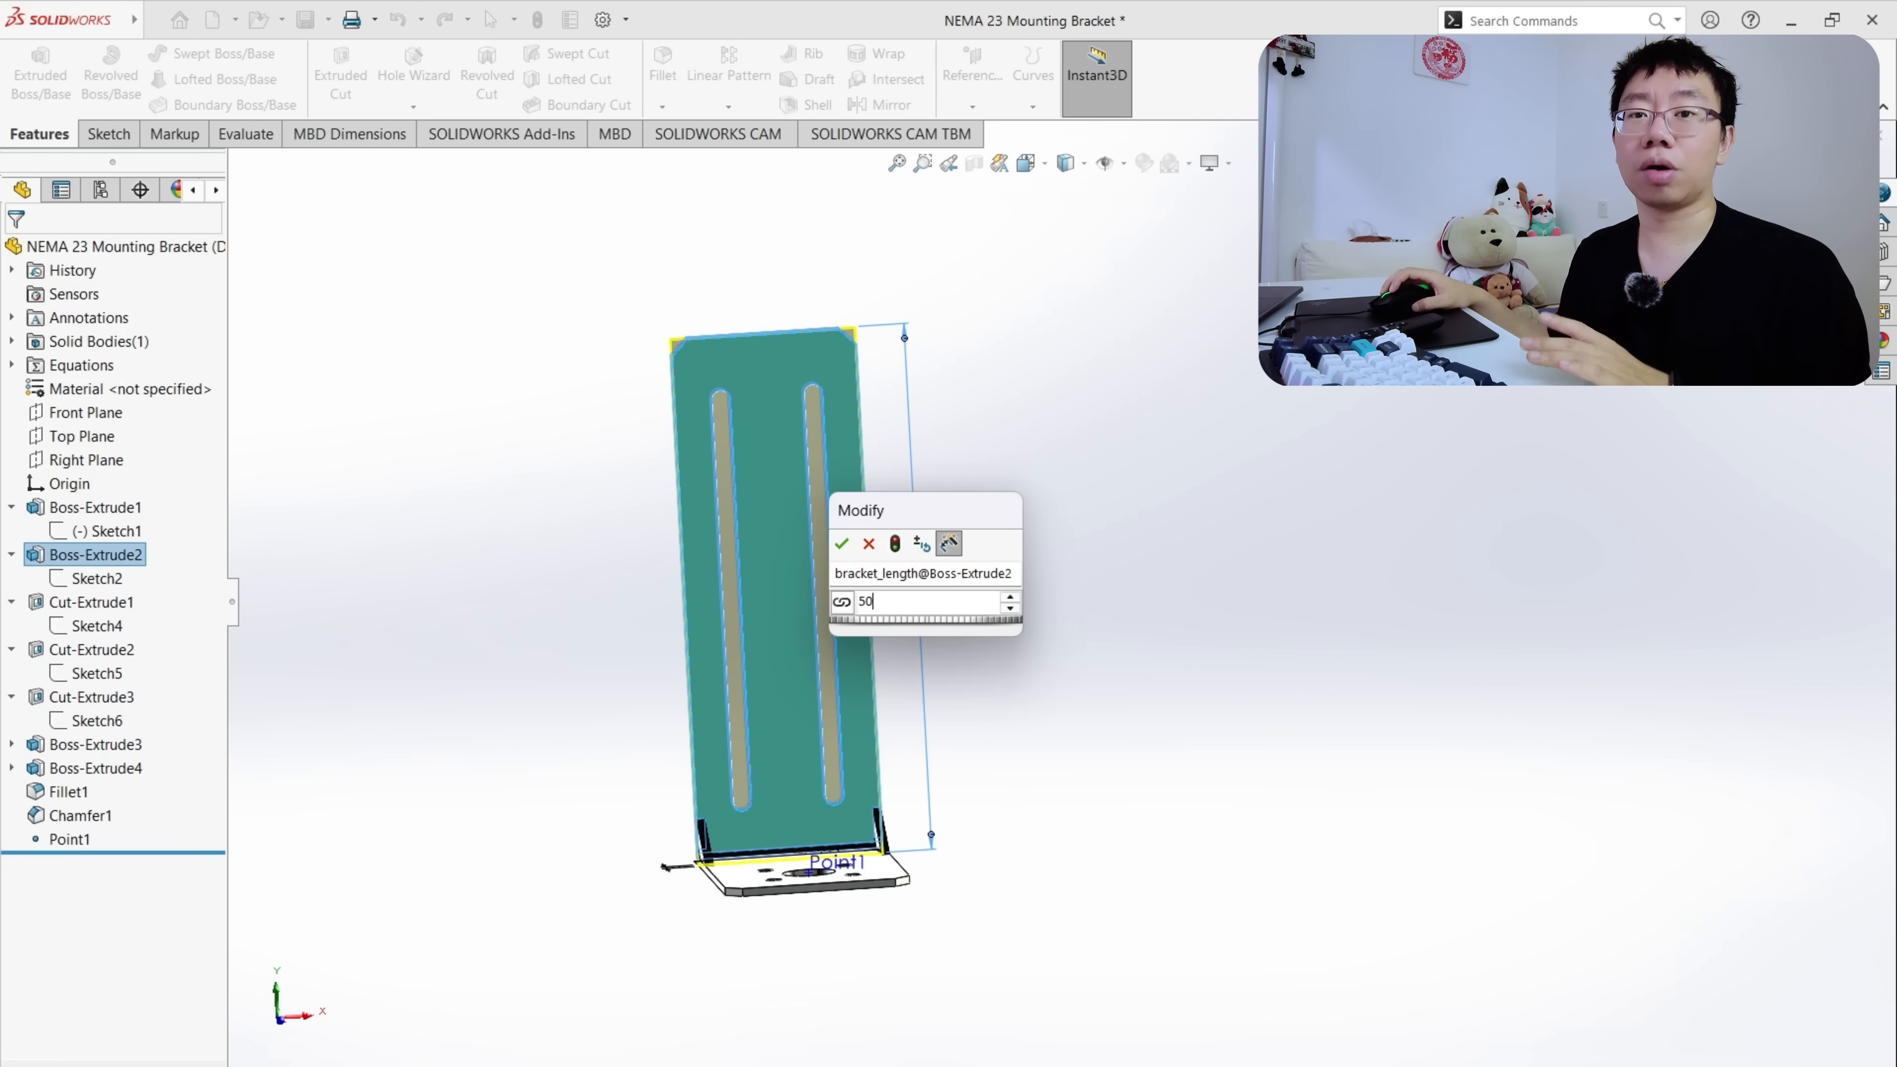
pyautogui.click(842, 543)
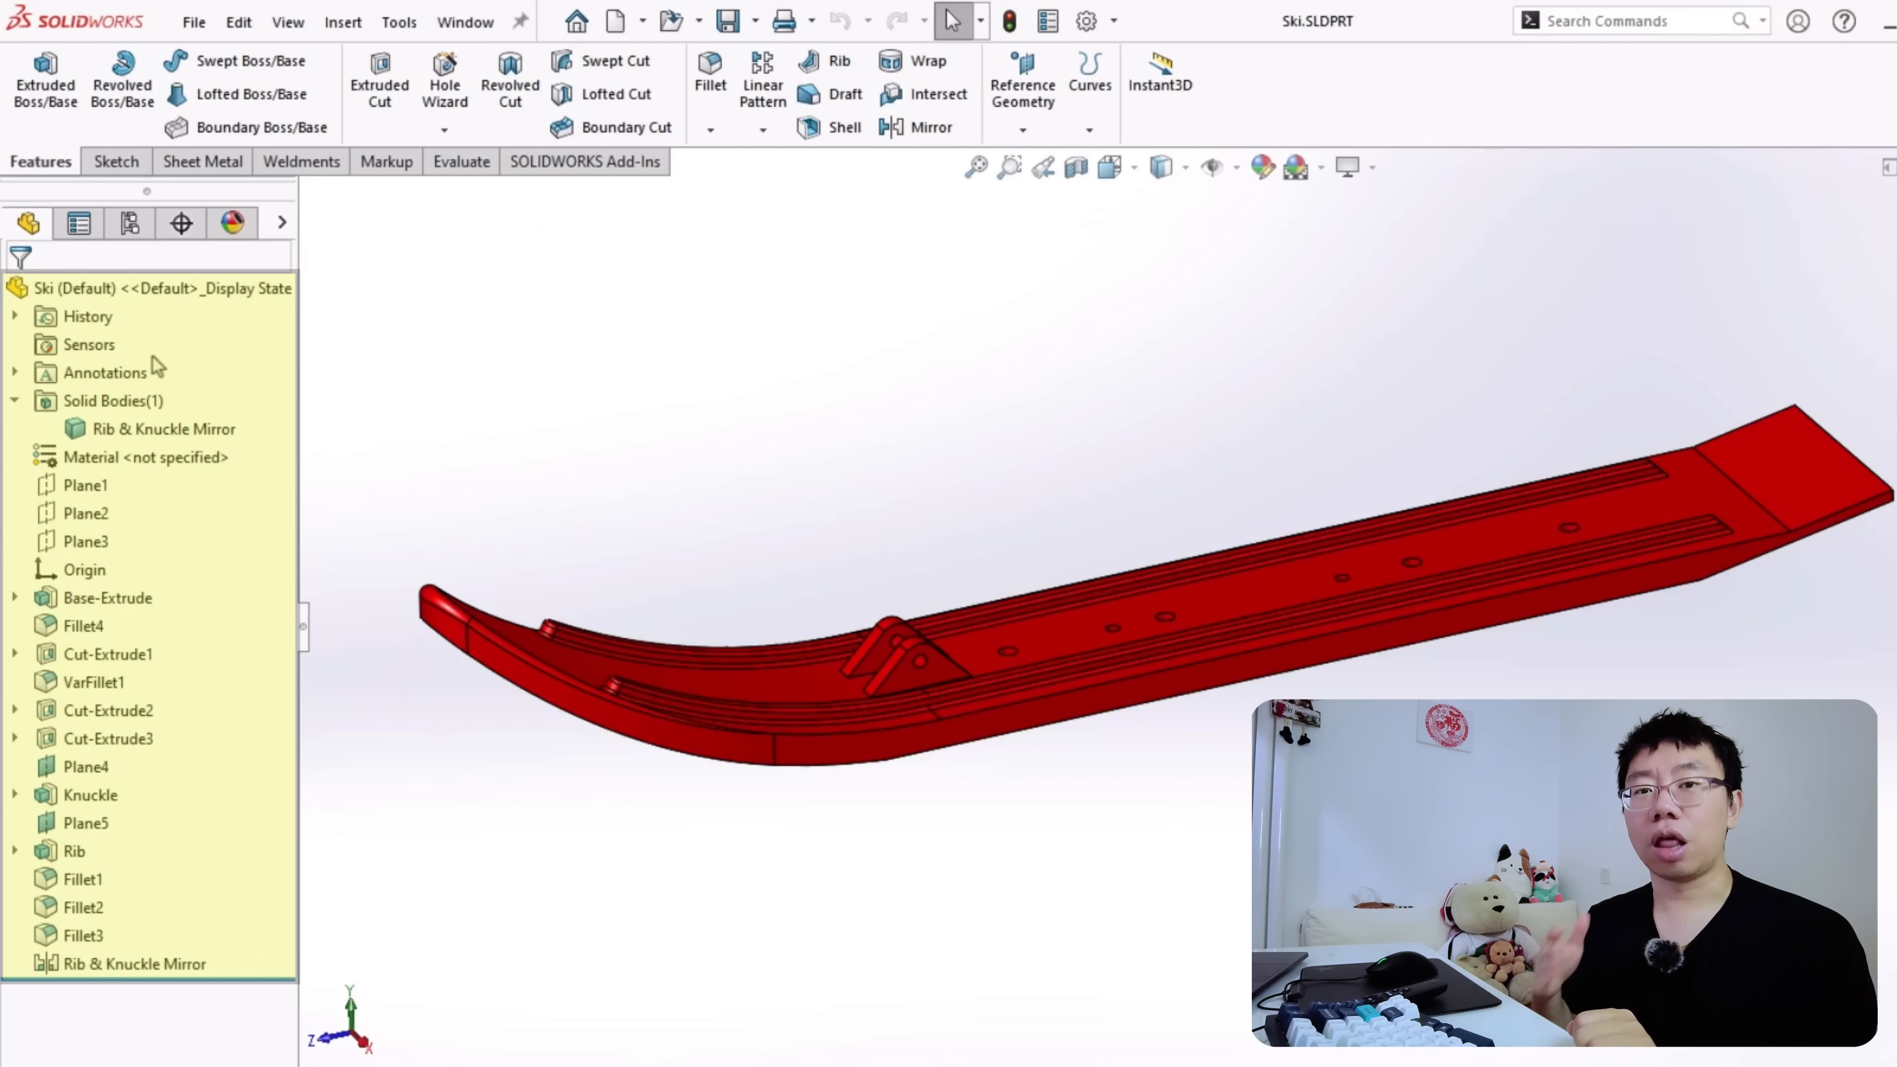
pyautogui.click(87, 316)
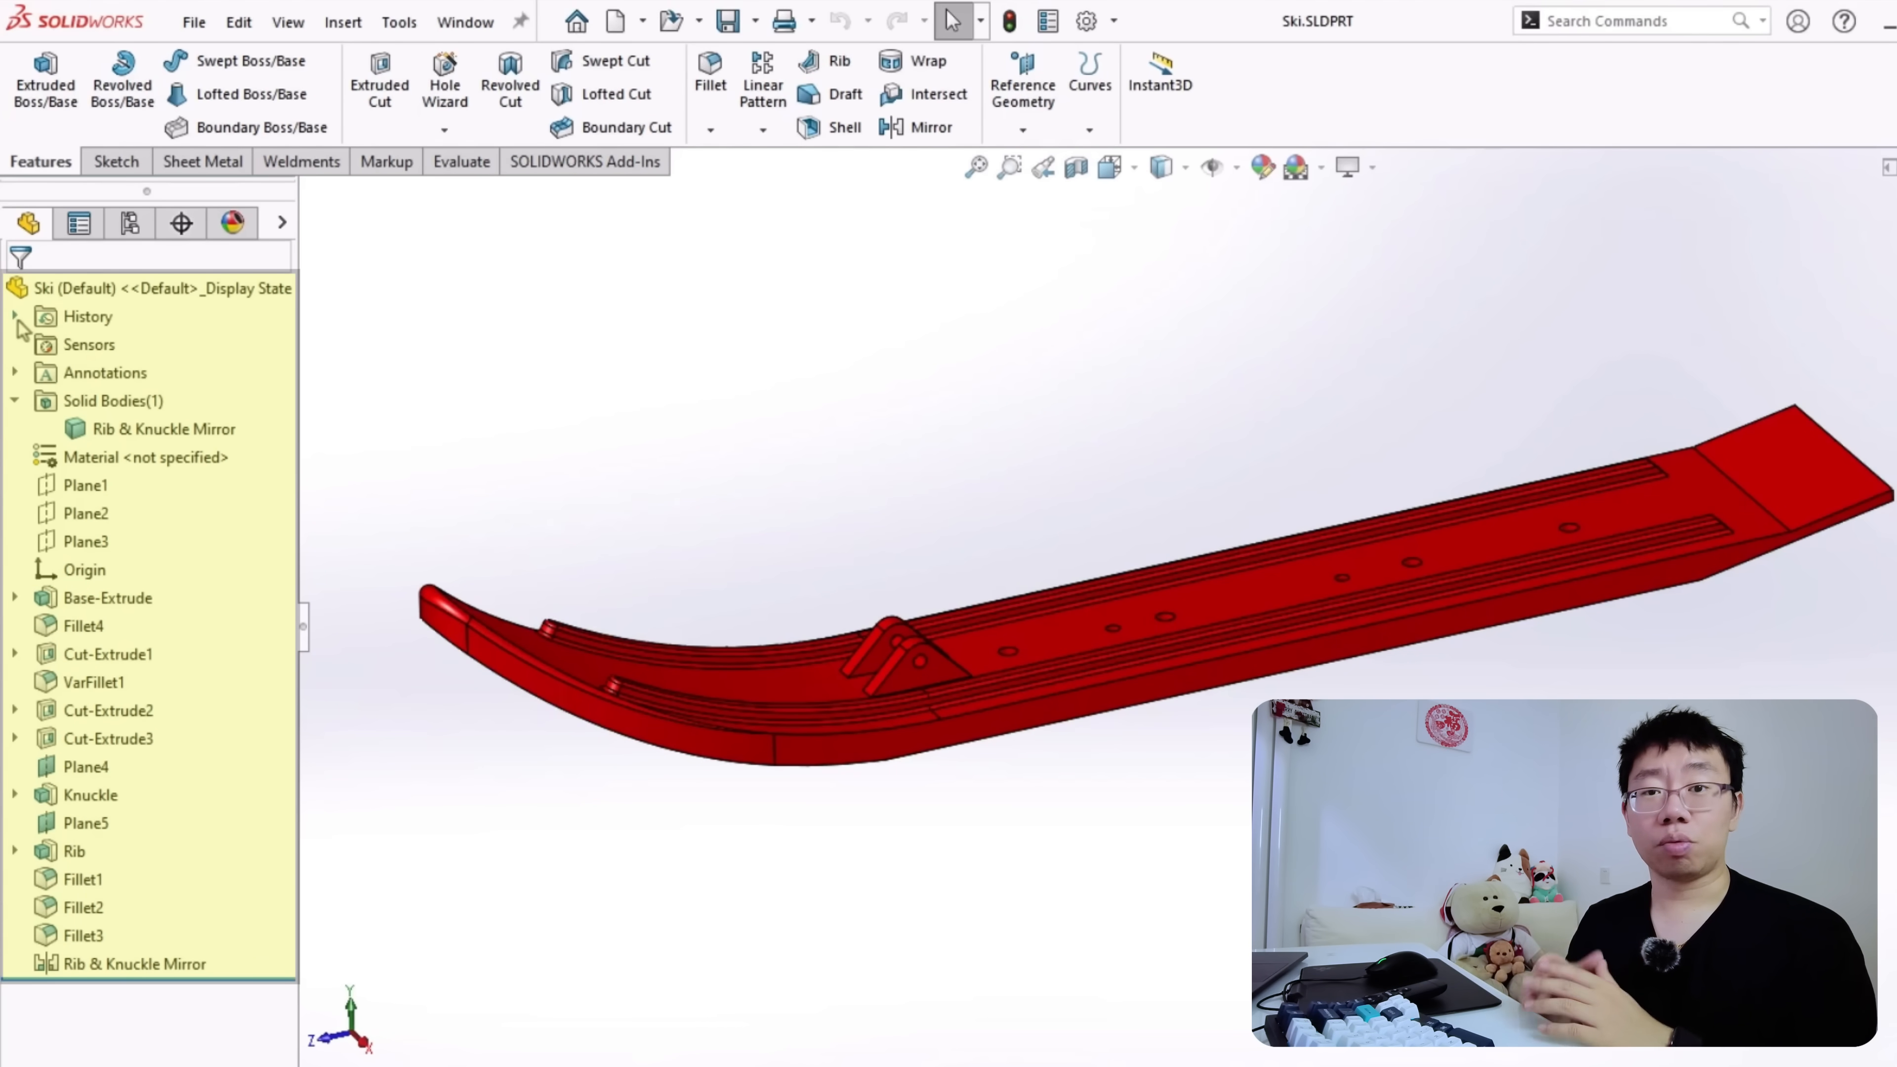
pyautogui.click(12, 316)
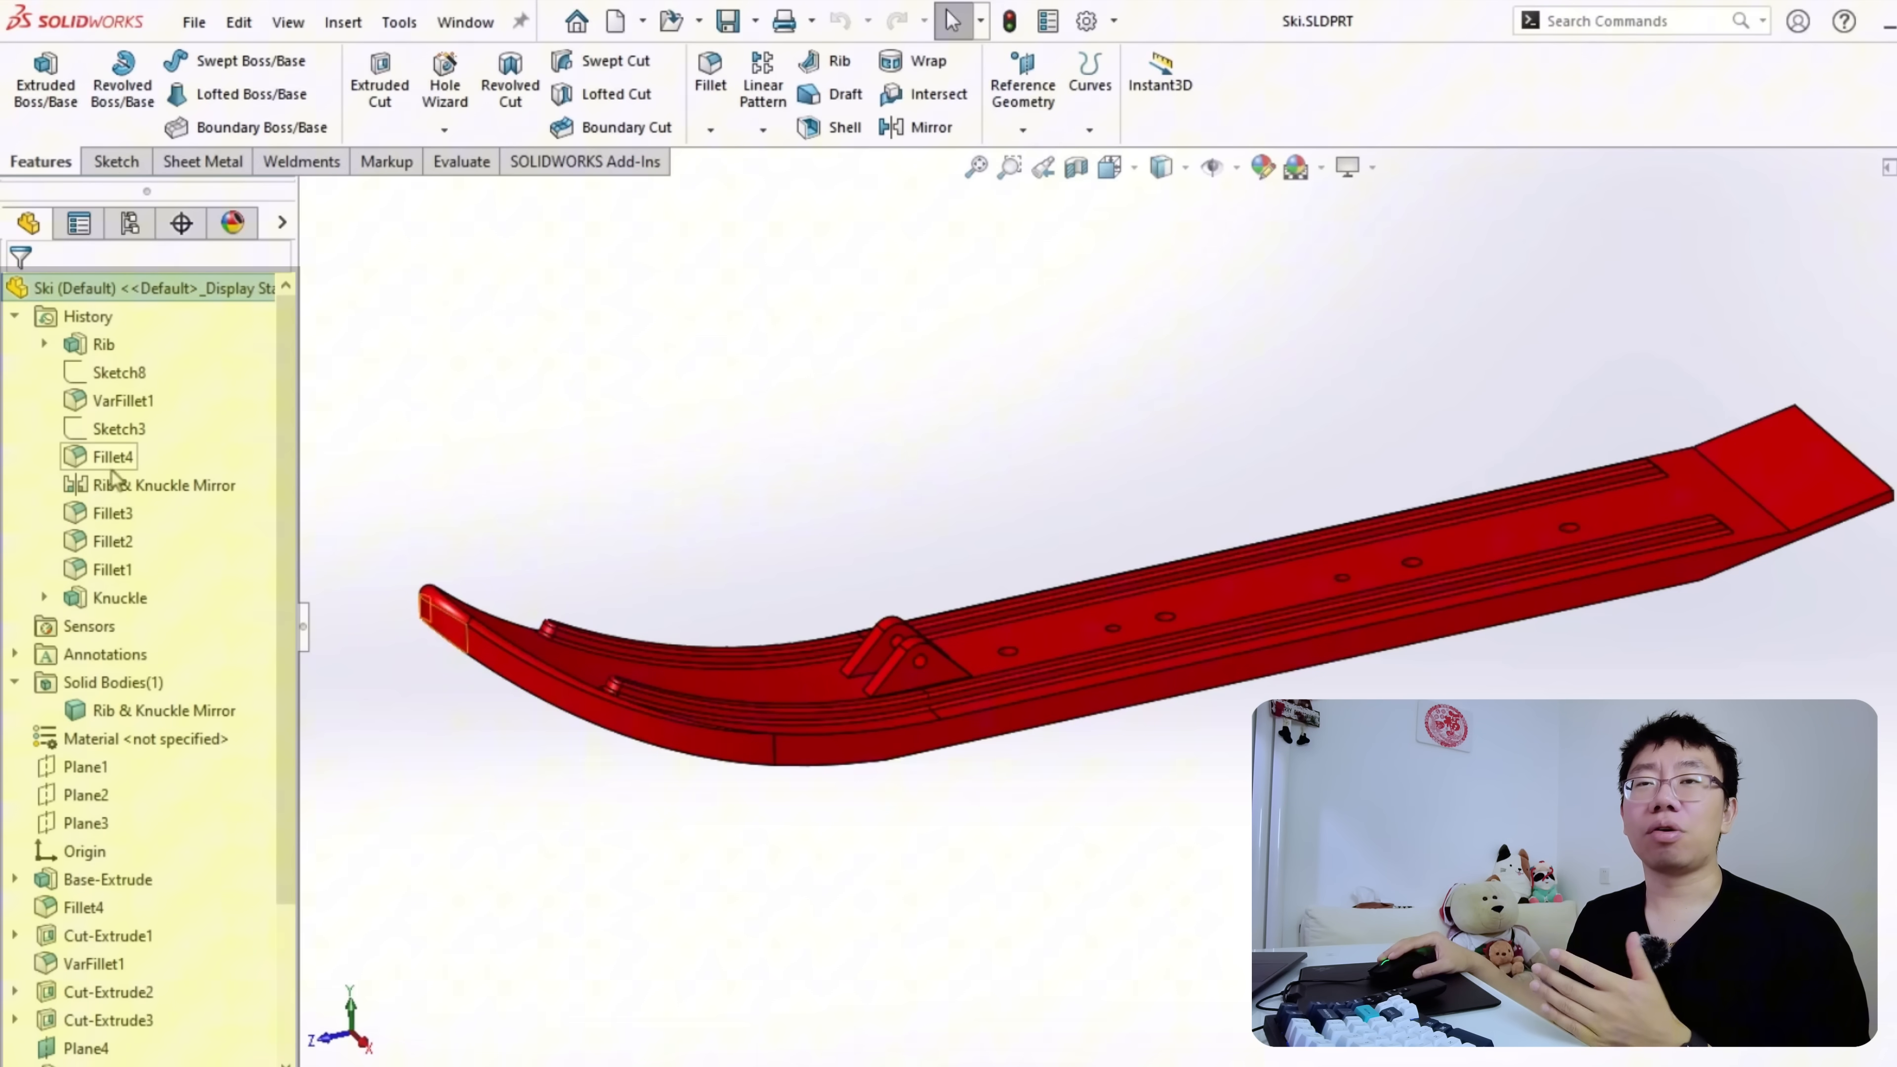
pyautogui.click(111, 458)
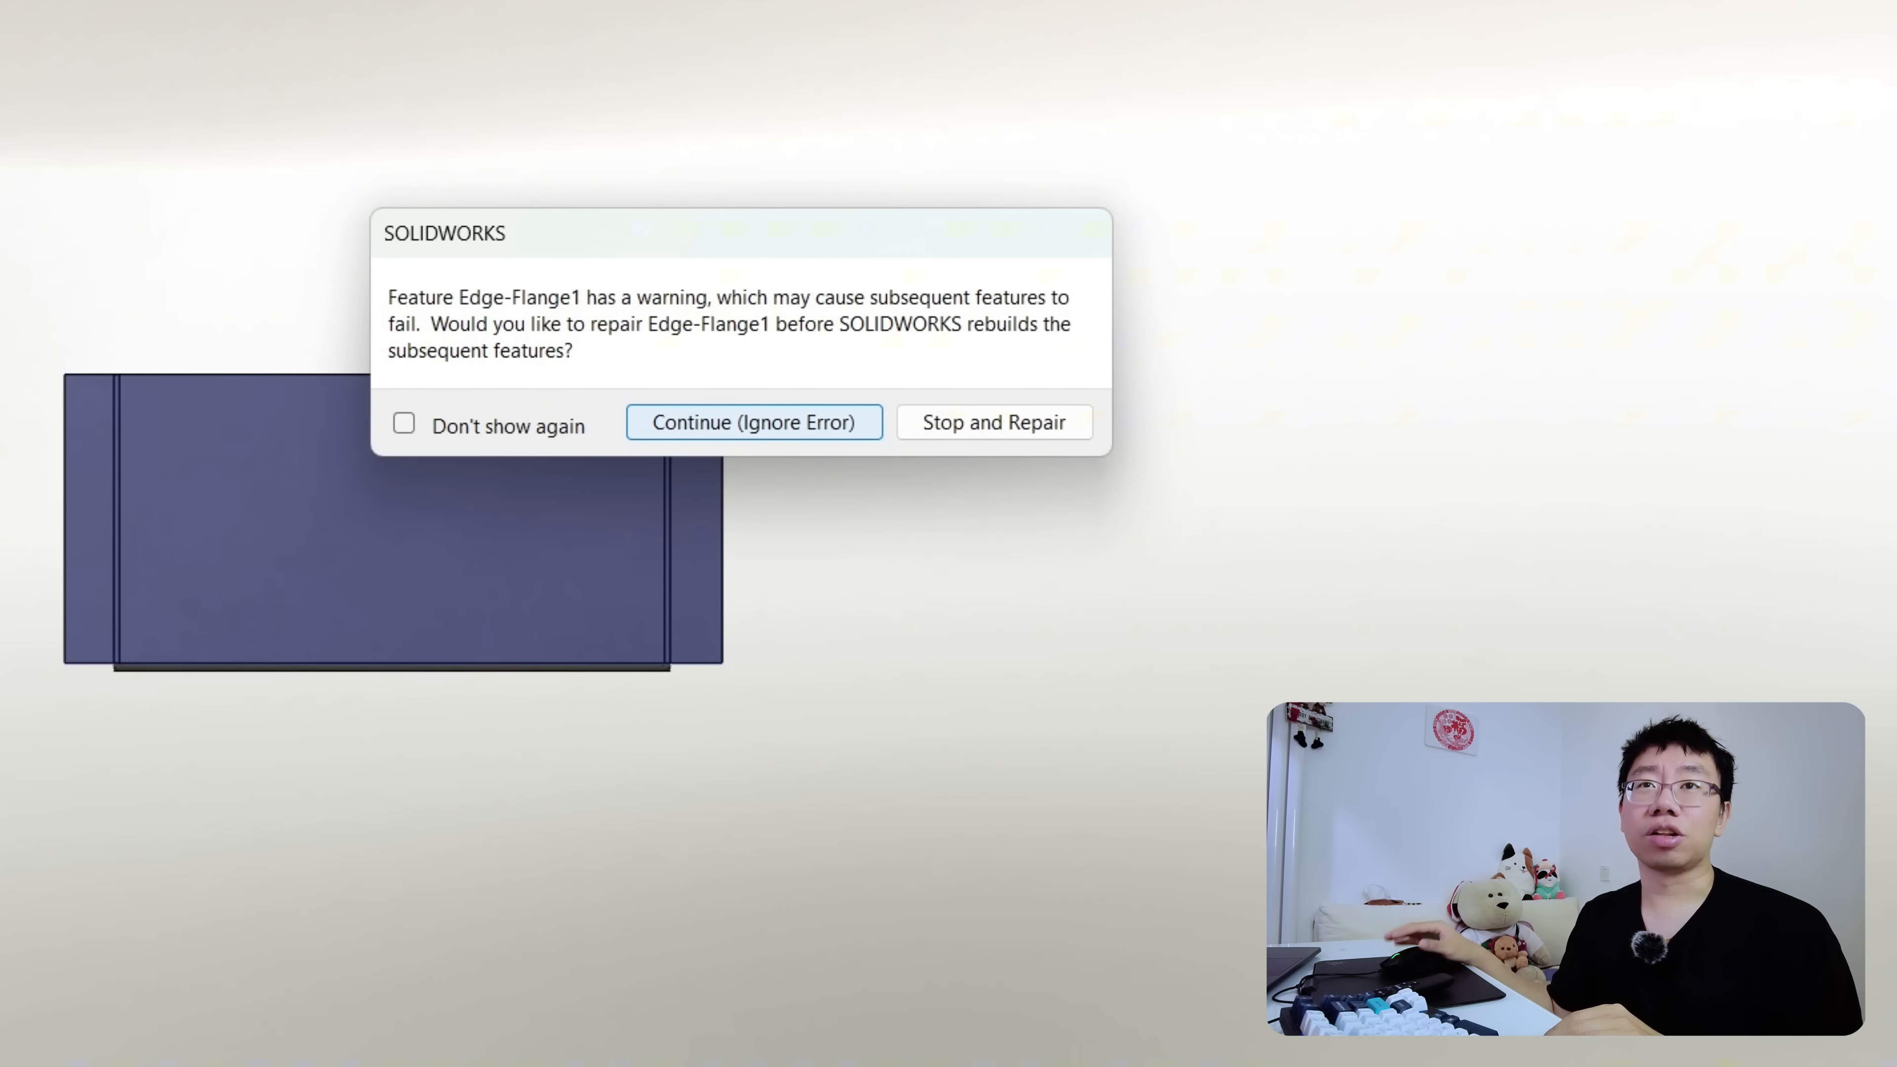
# Continue rebuilding past the edge flange warning and dismiss the rebuild error list
pyautogui.click(753, 421)
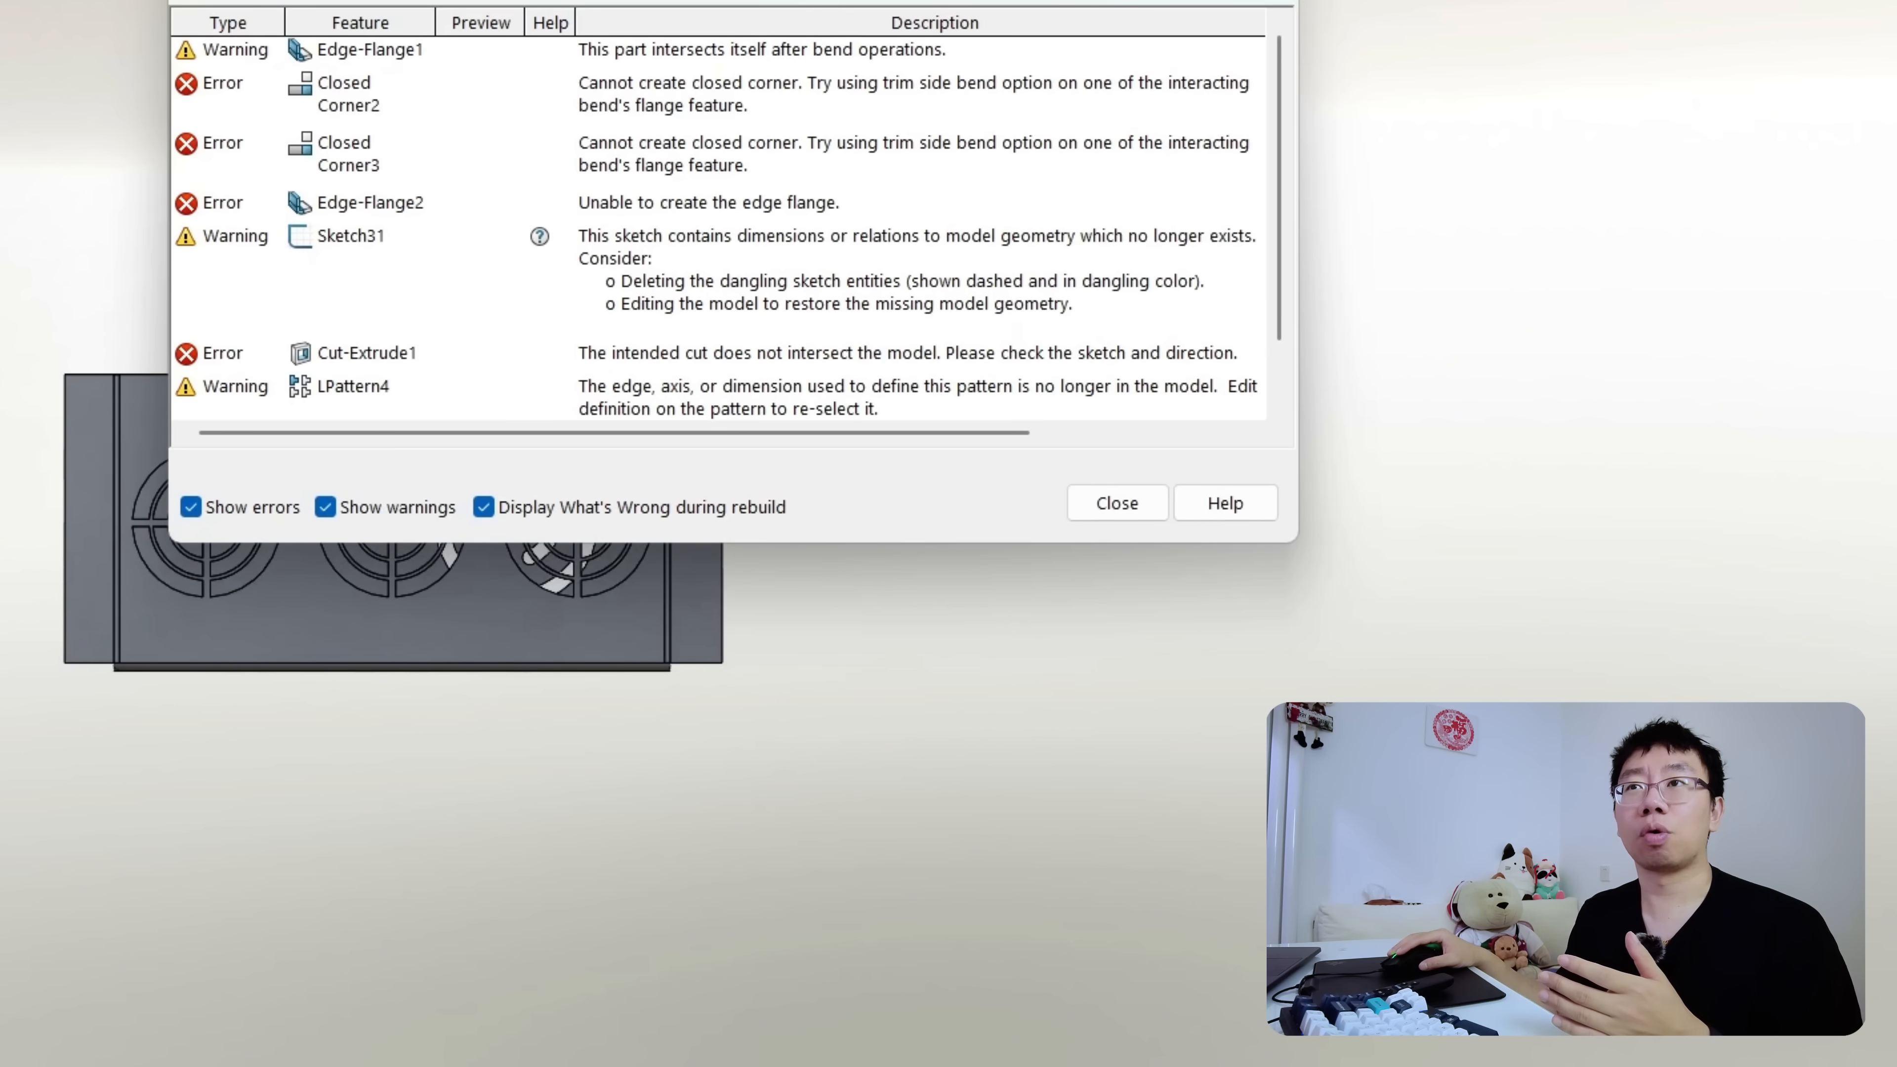
pyautogui.click(1114, 502)
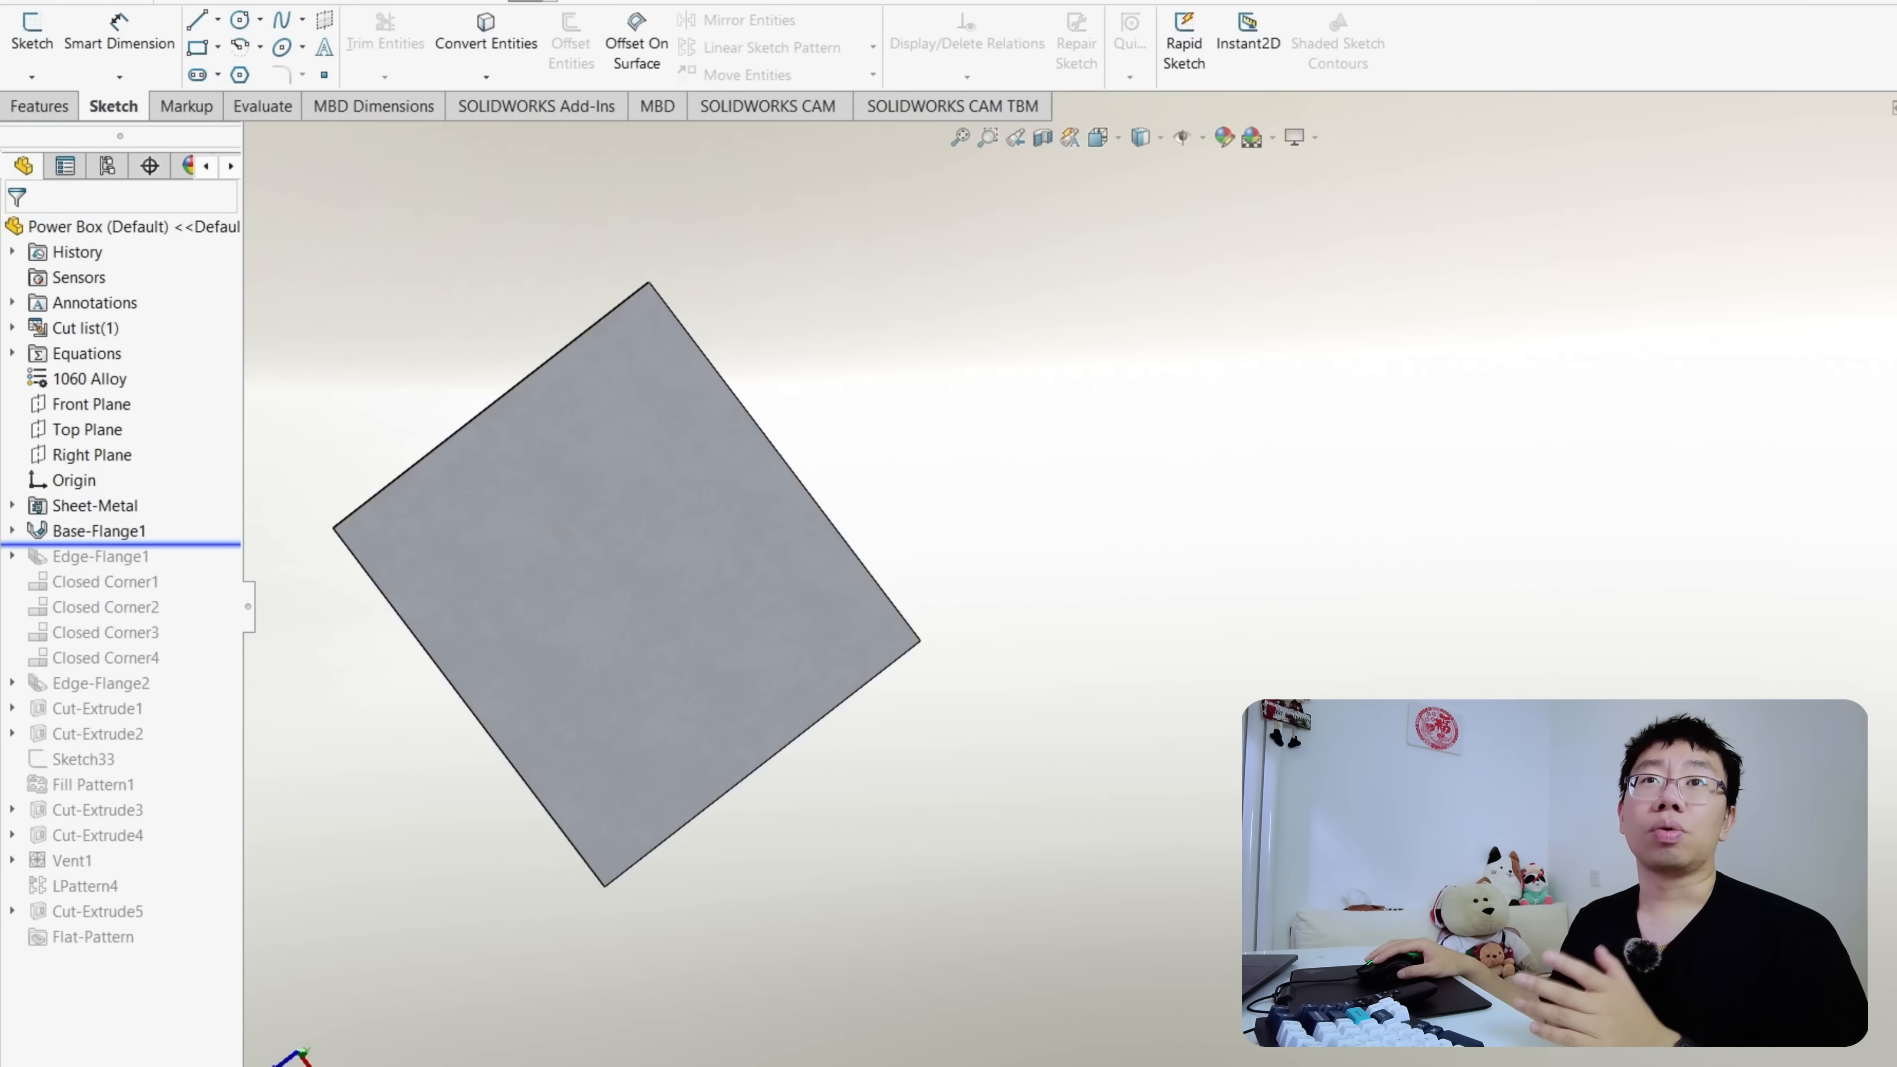
# Move the rollback bar forward through the flange features and then to below Cut-Extrude3
pyautogui.click(102, 555)
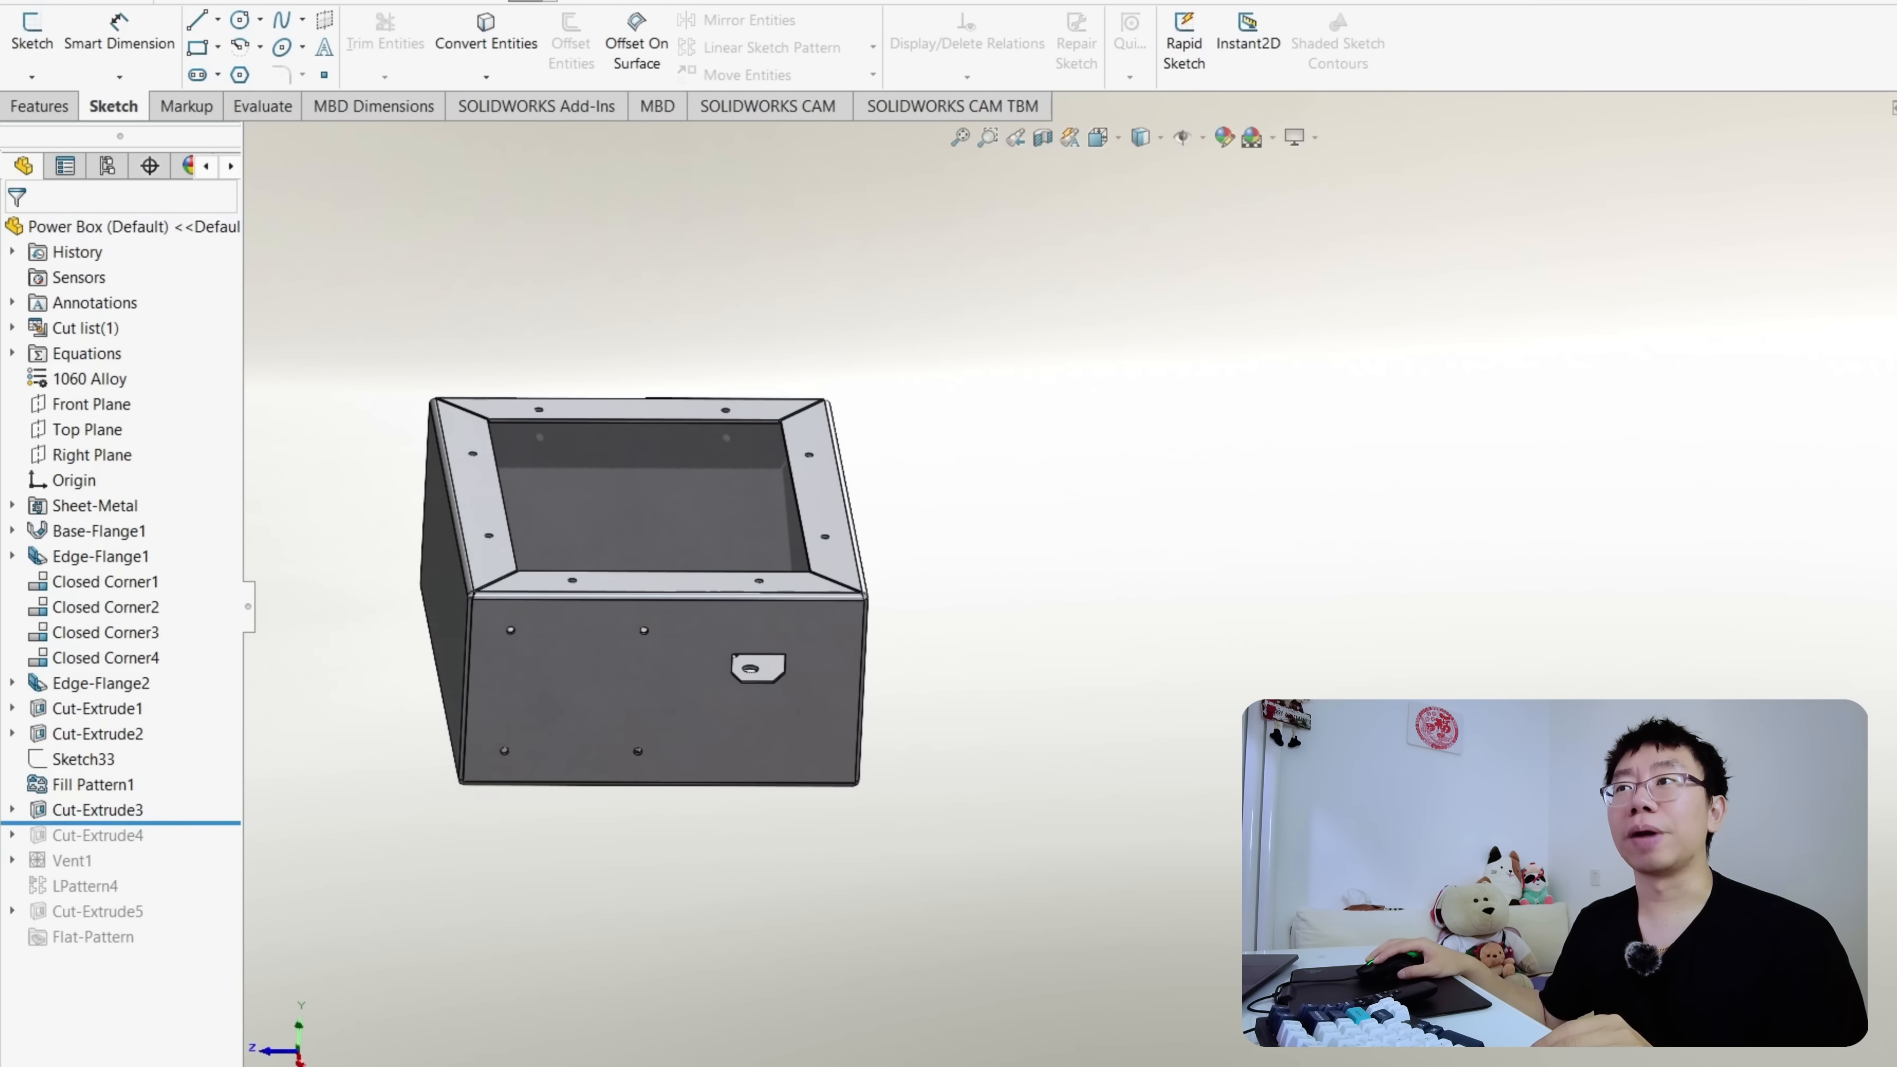
pyautogui.click(97, 835)
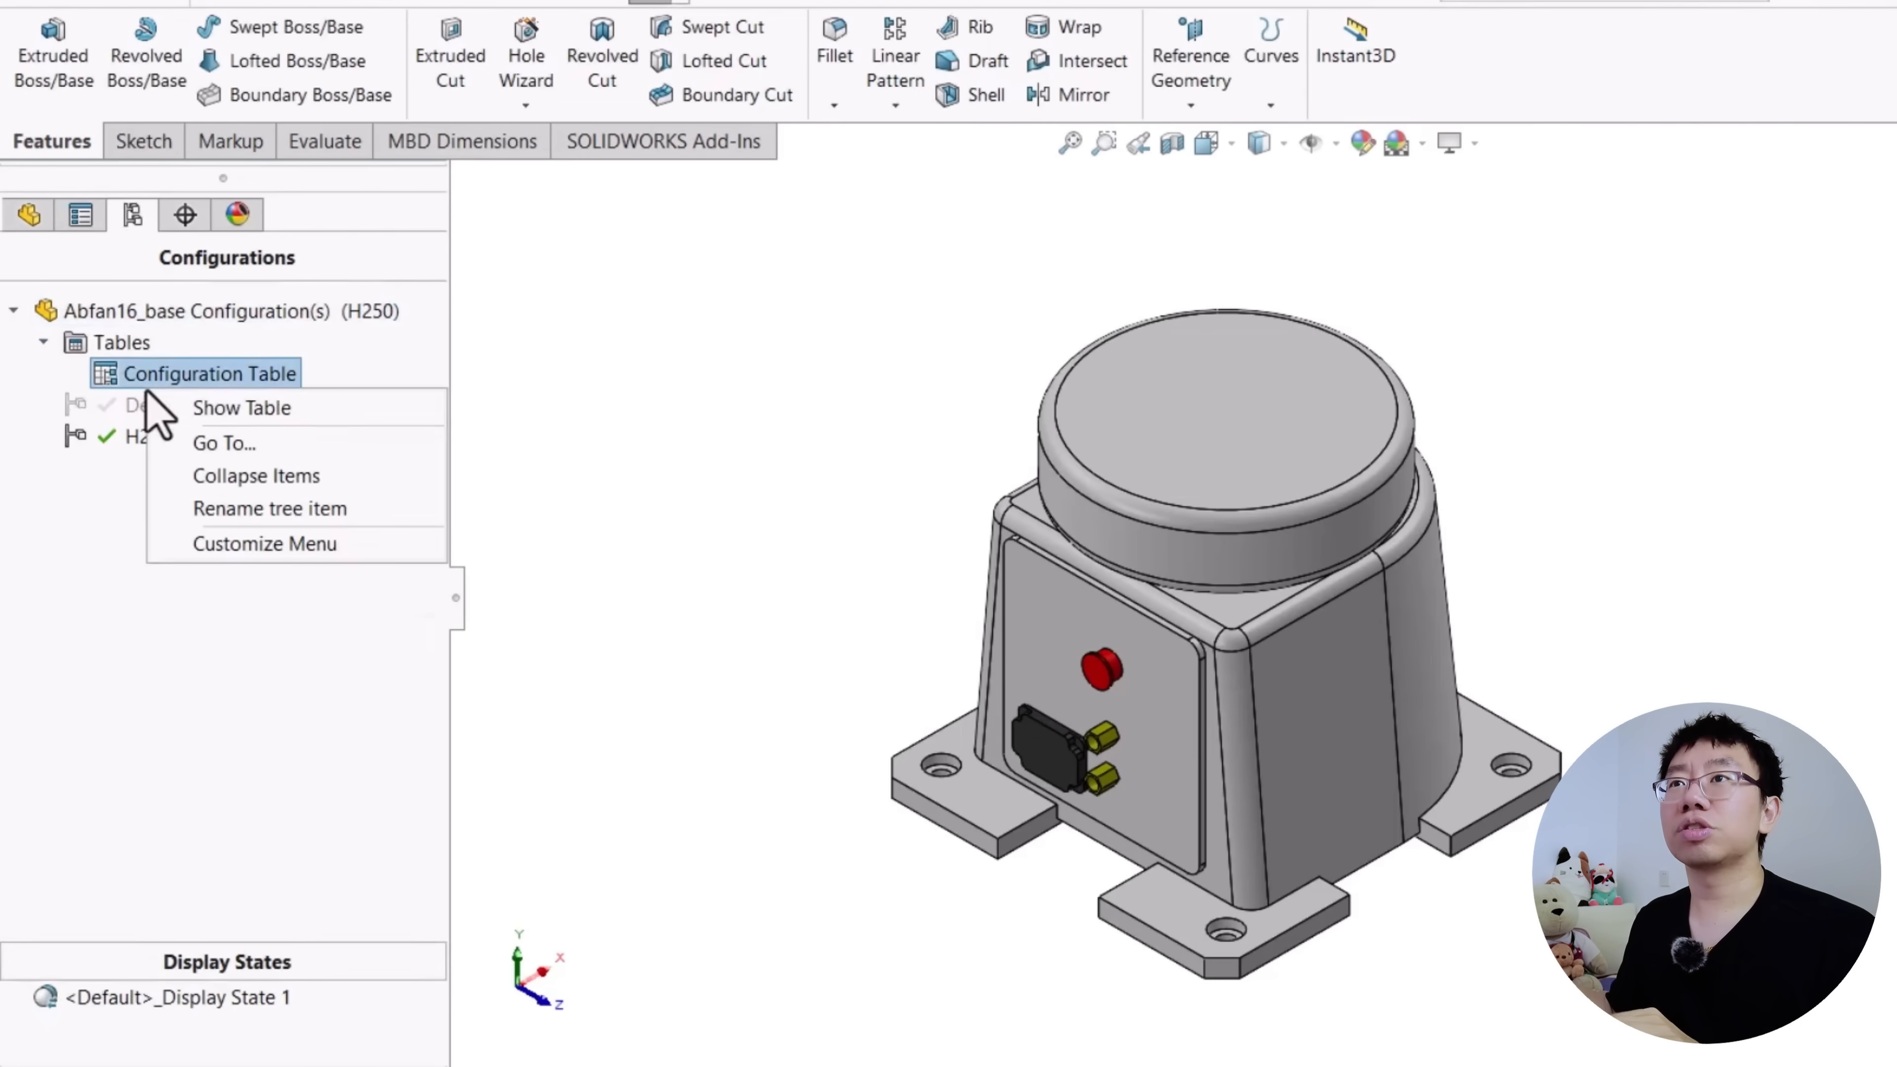
# Show the Configuration Table from the ConfigurationManager for Abfan16_base
pyautogui.click(241, 408)
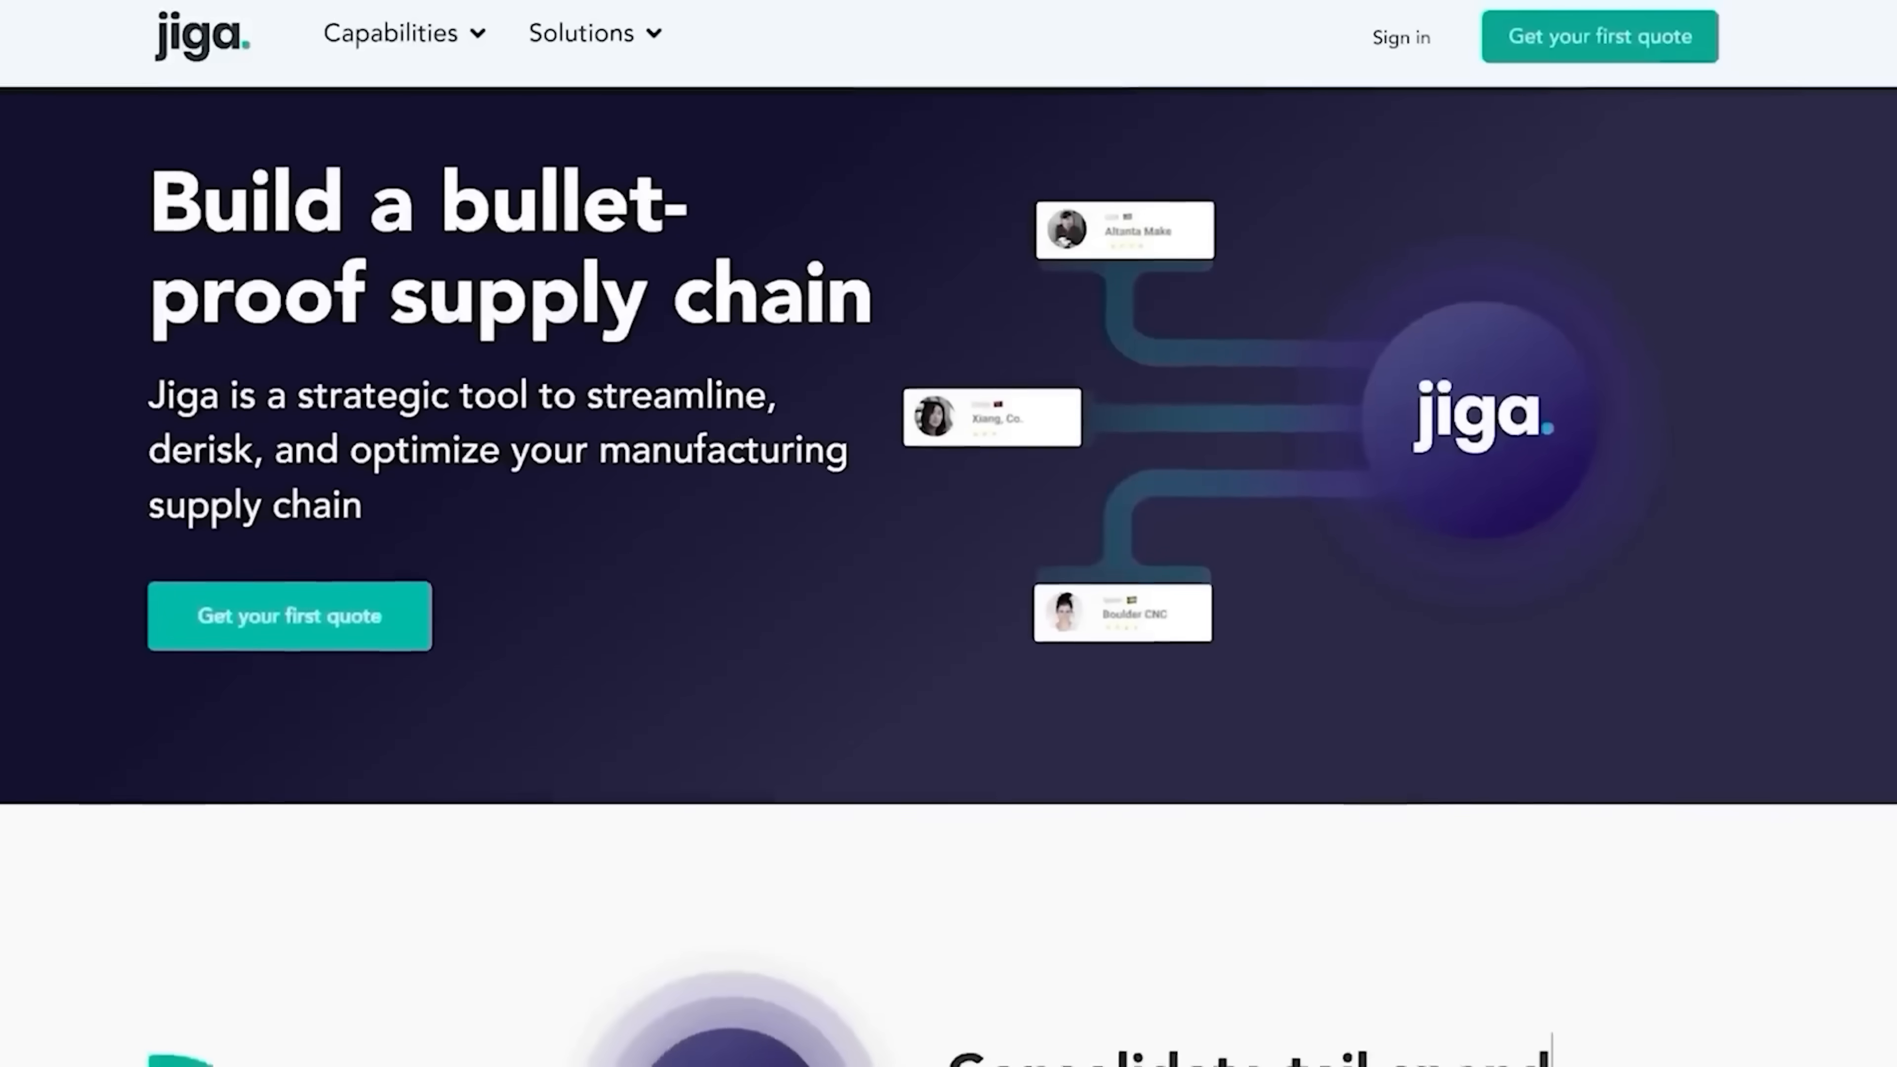
# Bring up the Quote Comparison of the three suppliers' quotes on the Jiga site
pyautogui.scroll(-3)
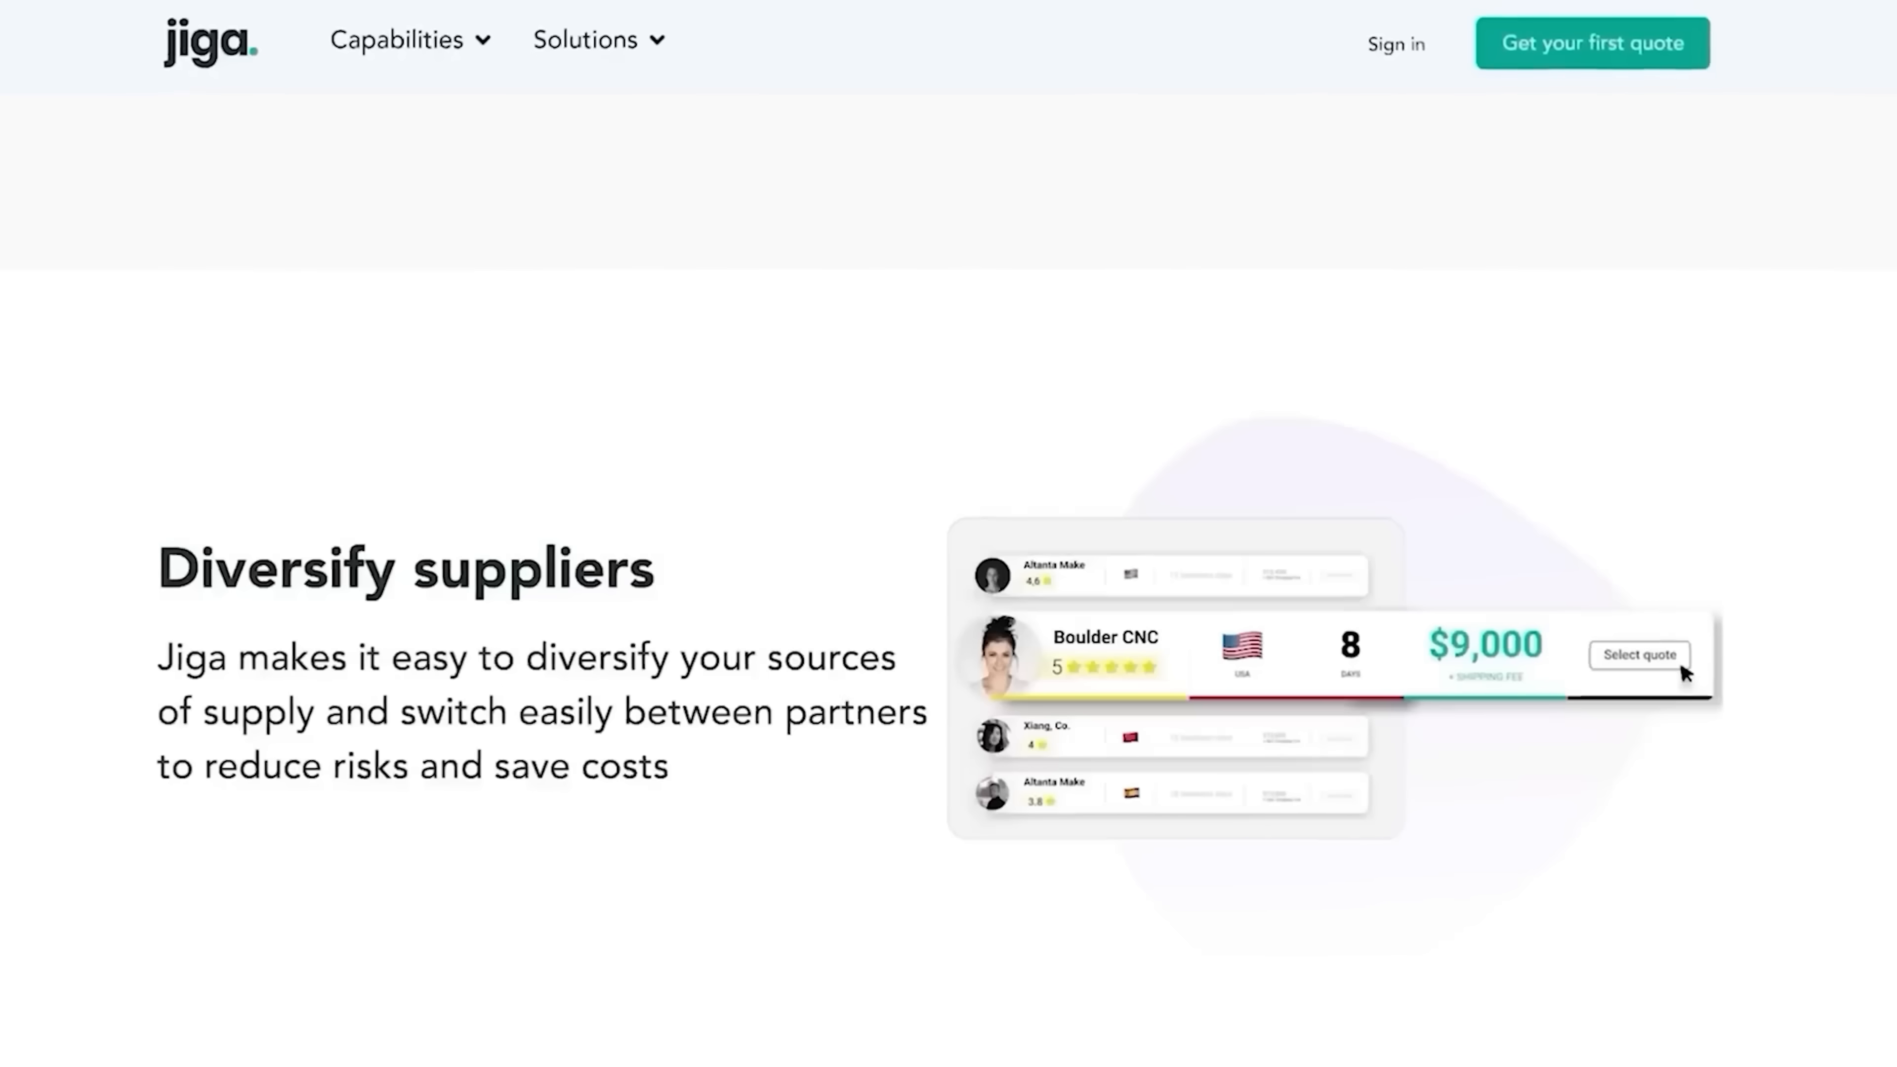
pyautogui.scroll(-3)
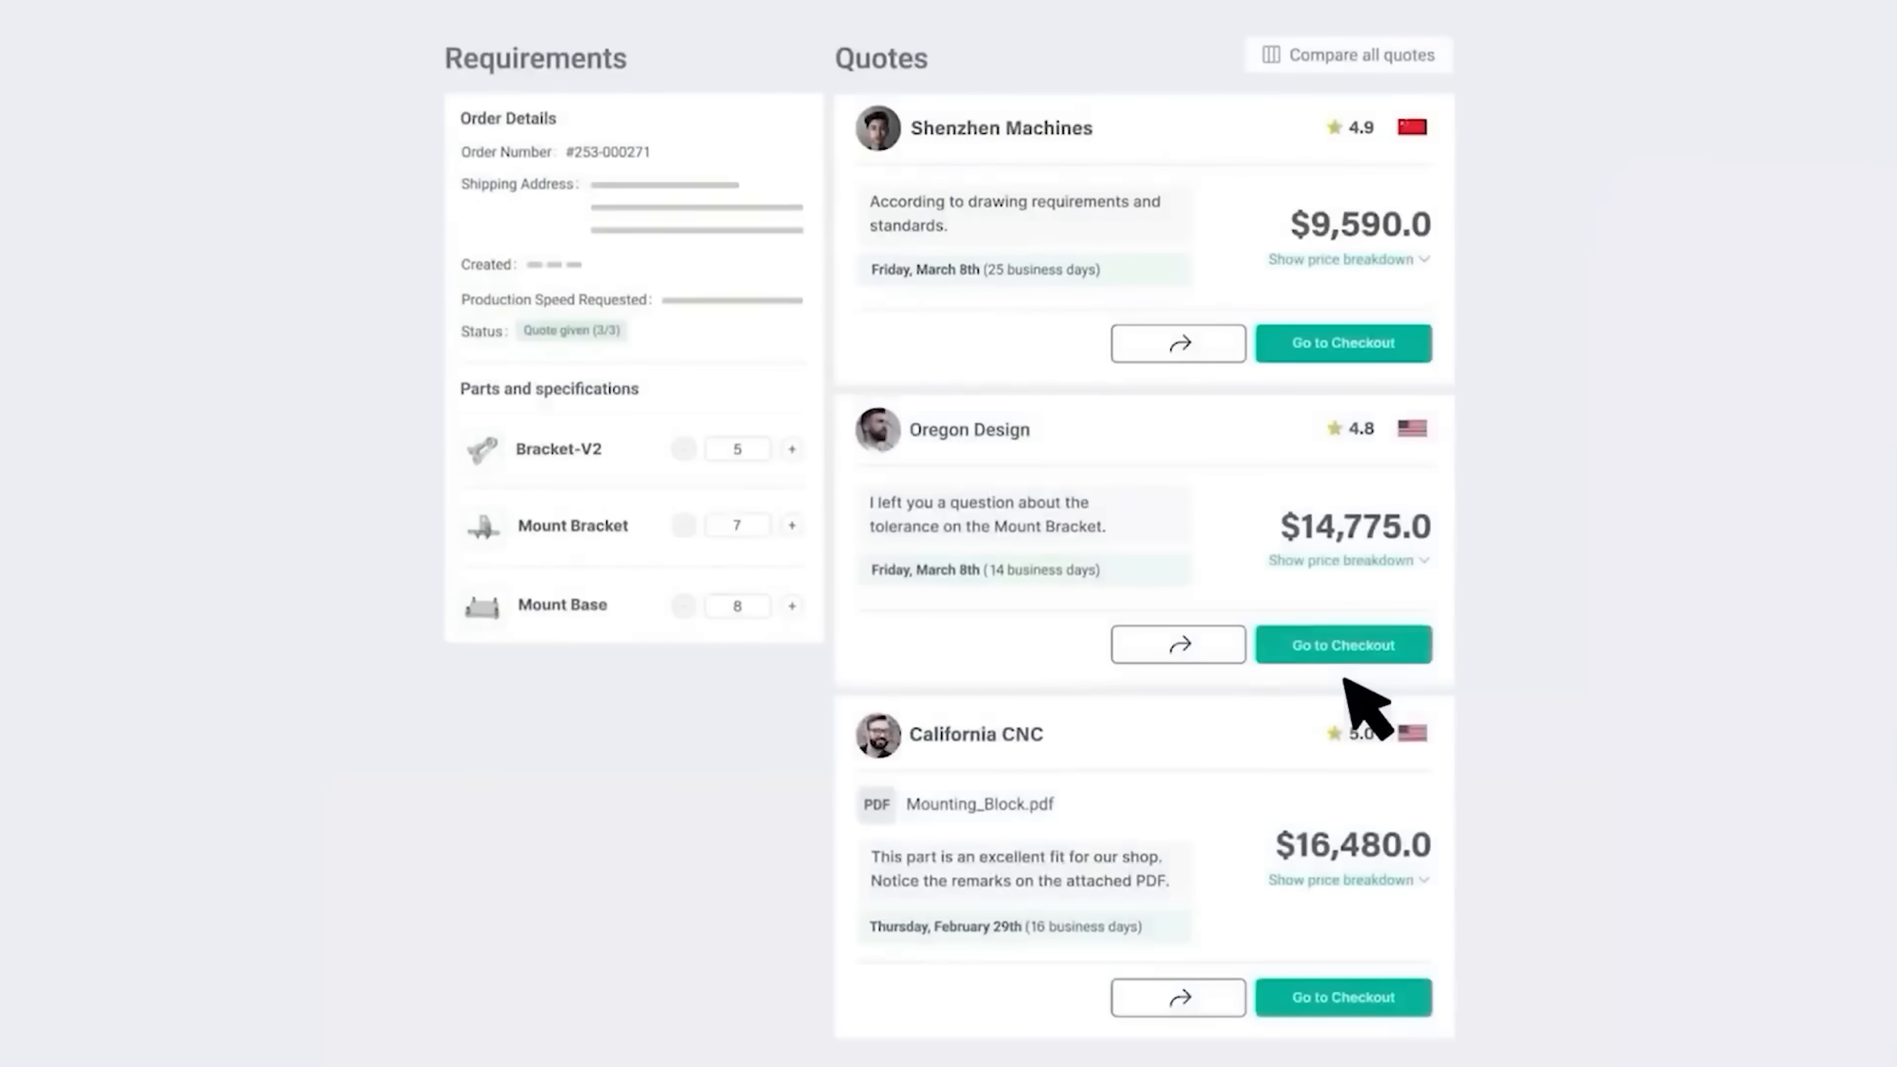
pyautogui.click(1347, 54)
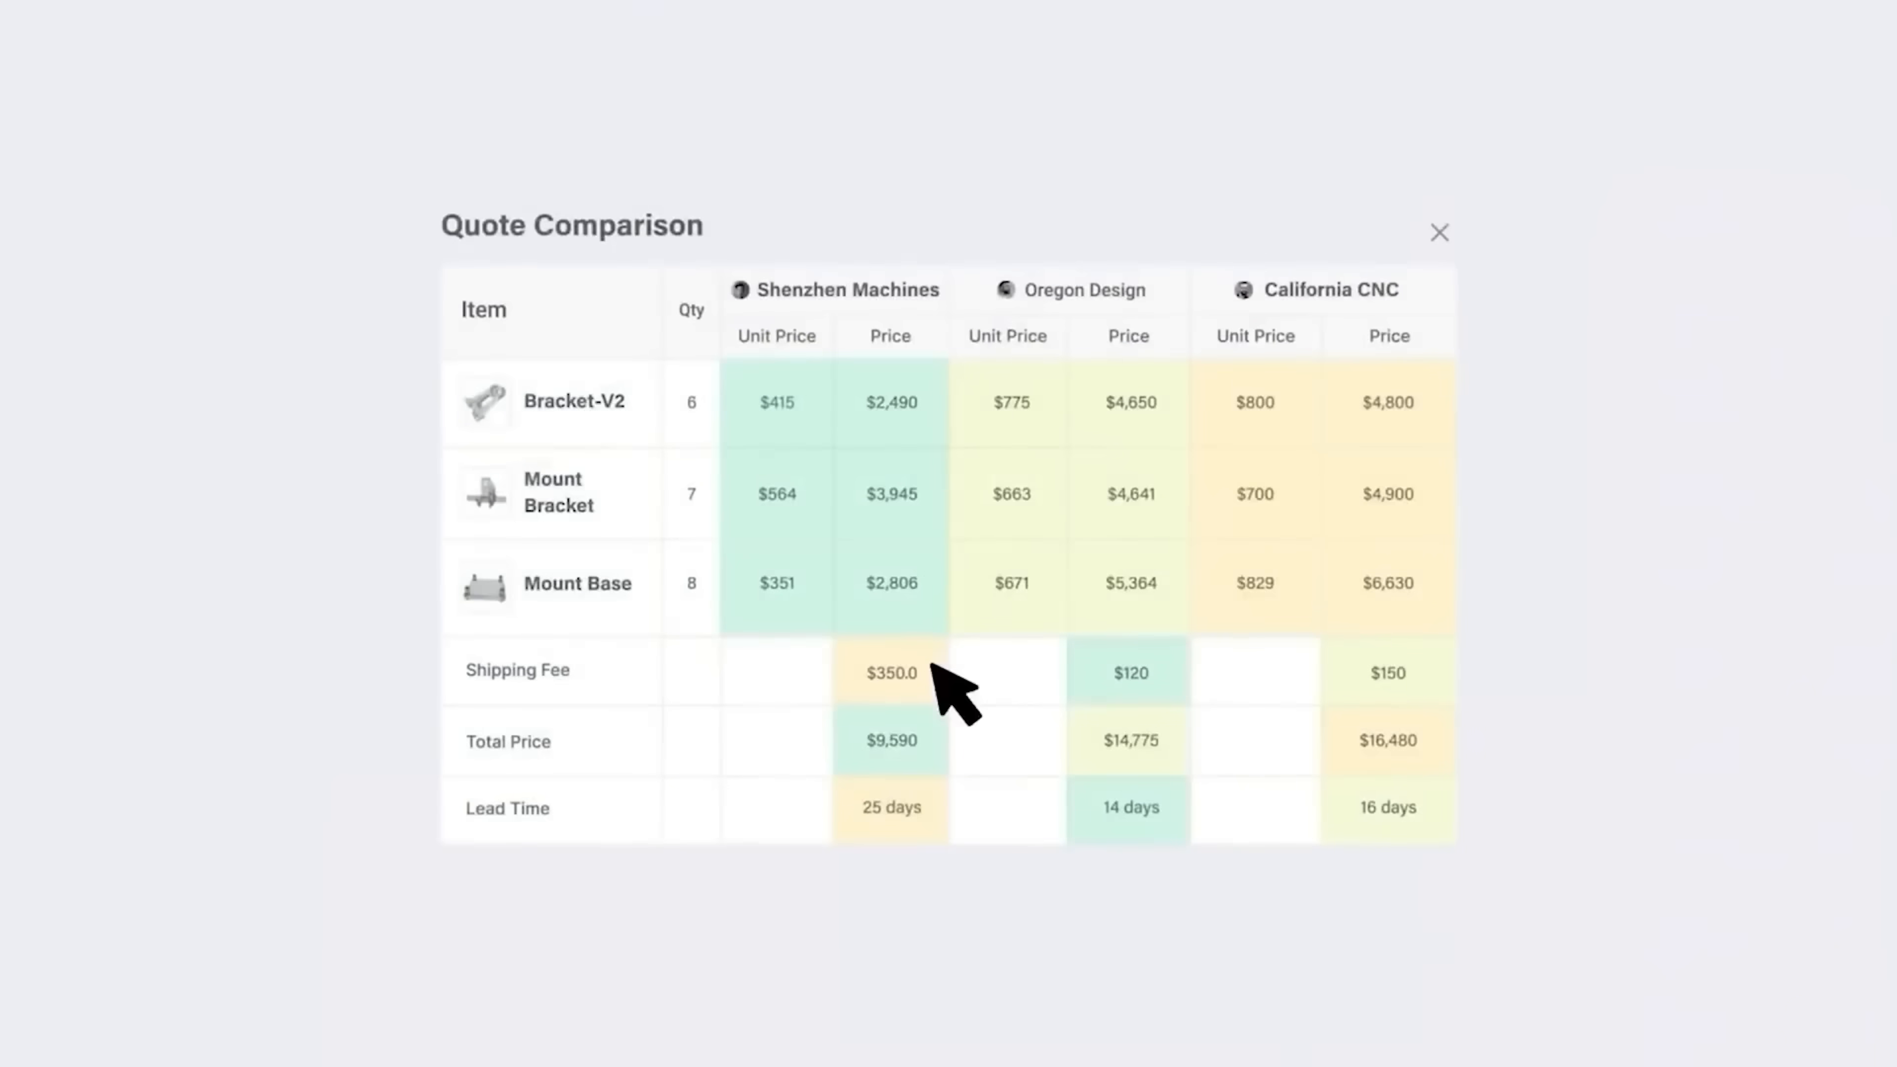
pyautogui.click(1438, 232)
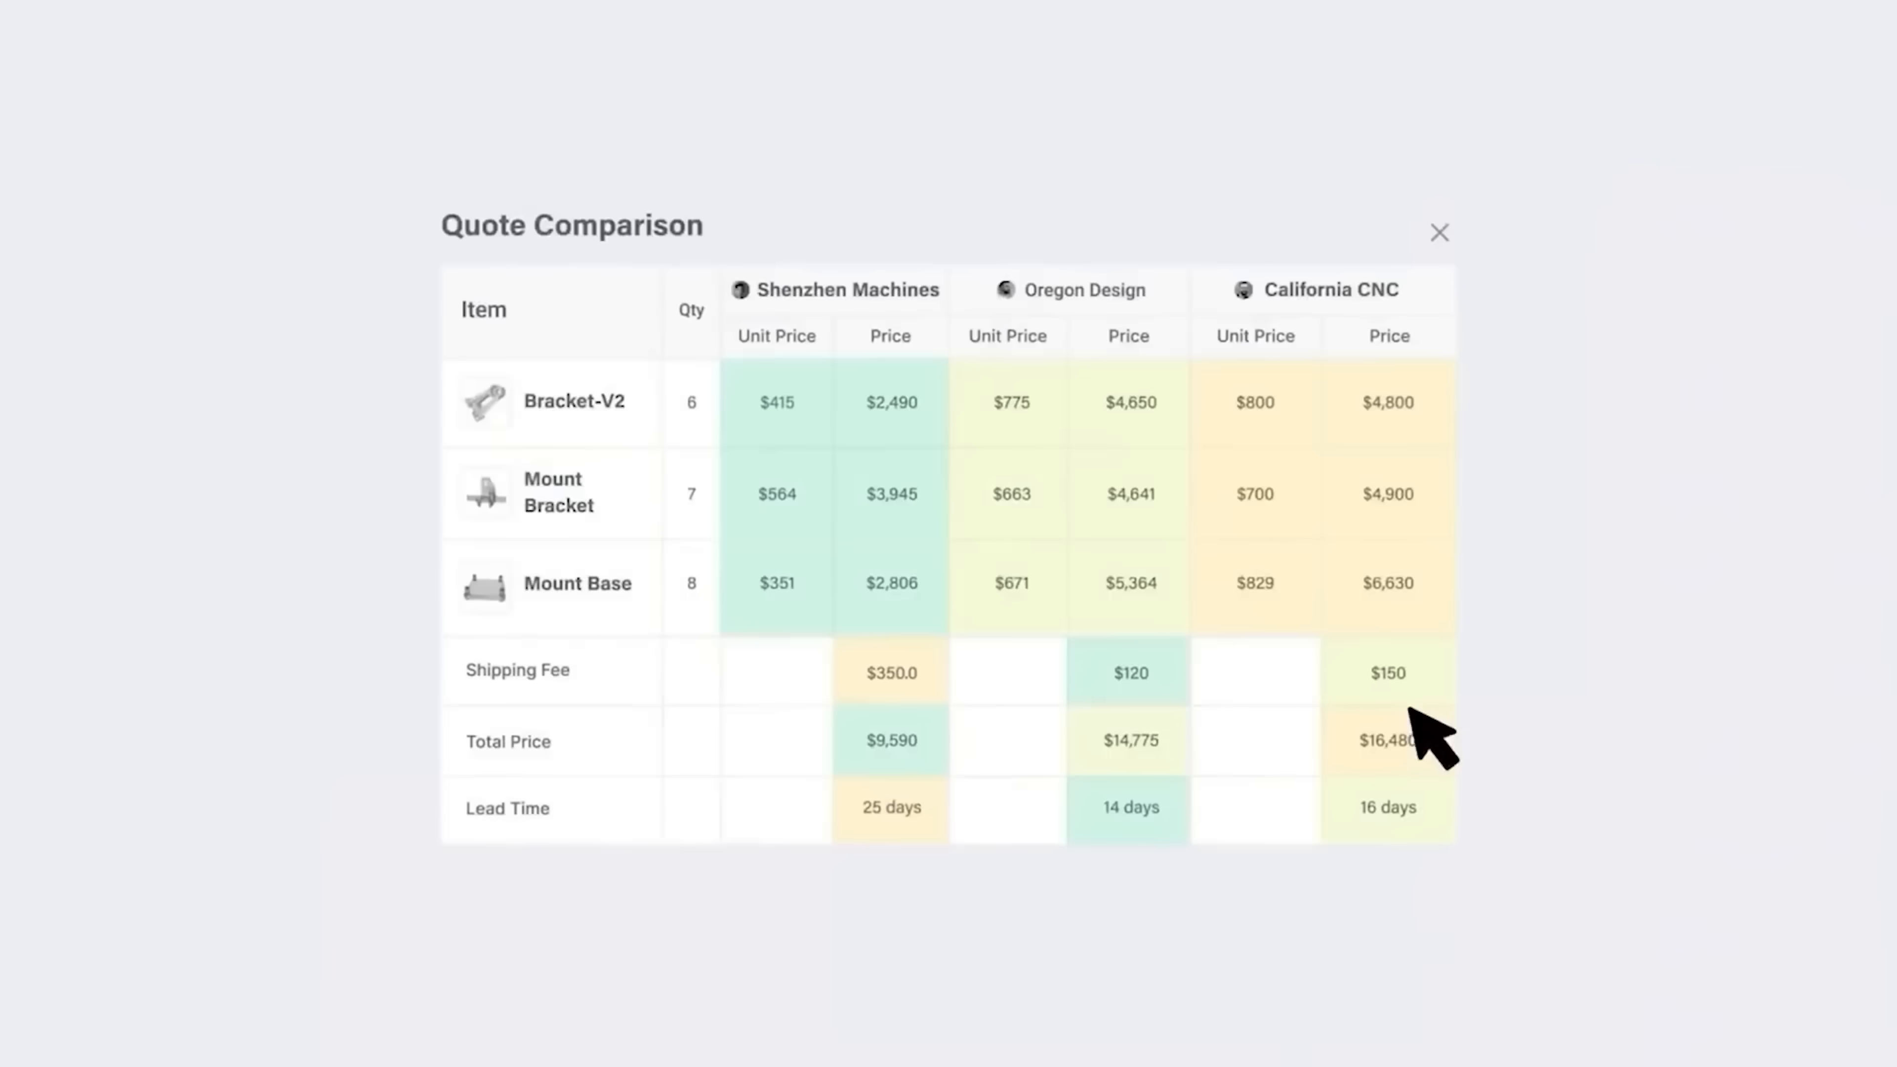
pyautogui.click(1439, 232)
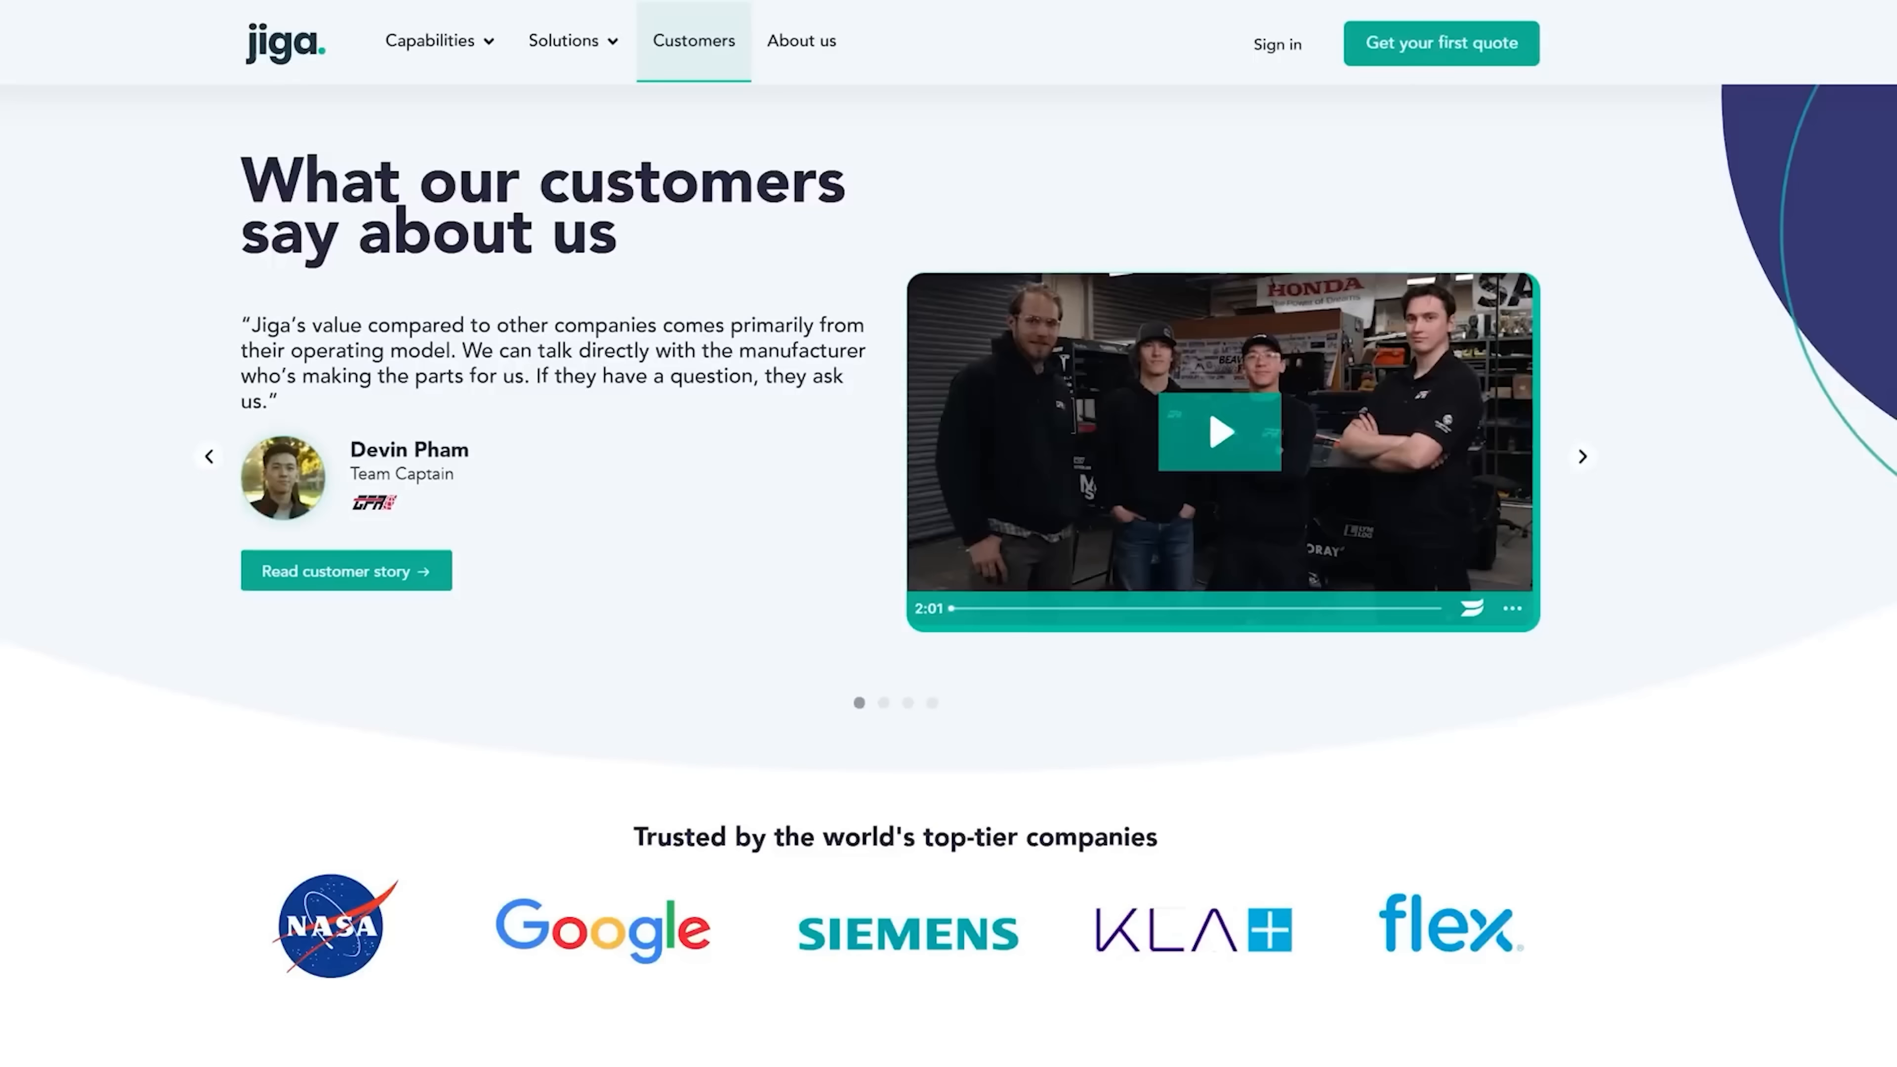
# Browse to the next customer testimonials in the Customers carousel
pyautogui.click(1581, 457)
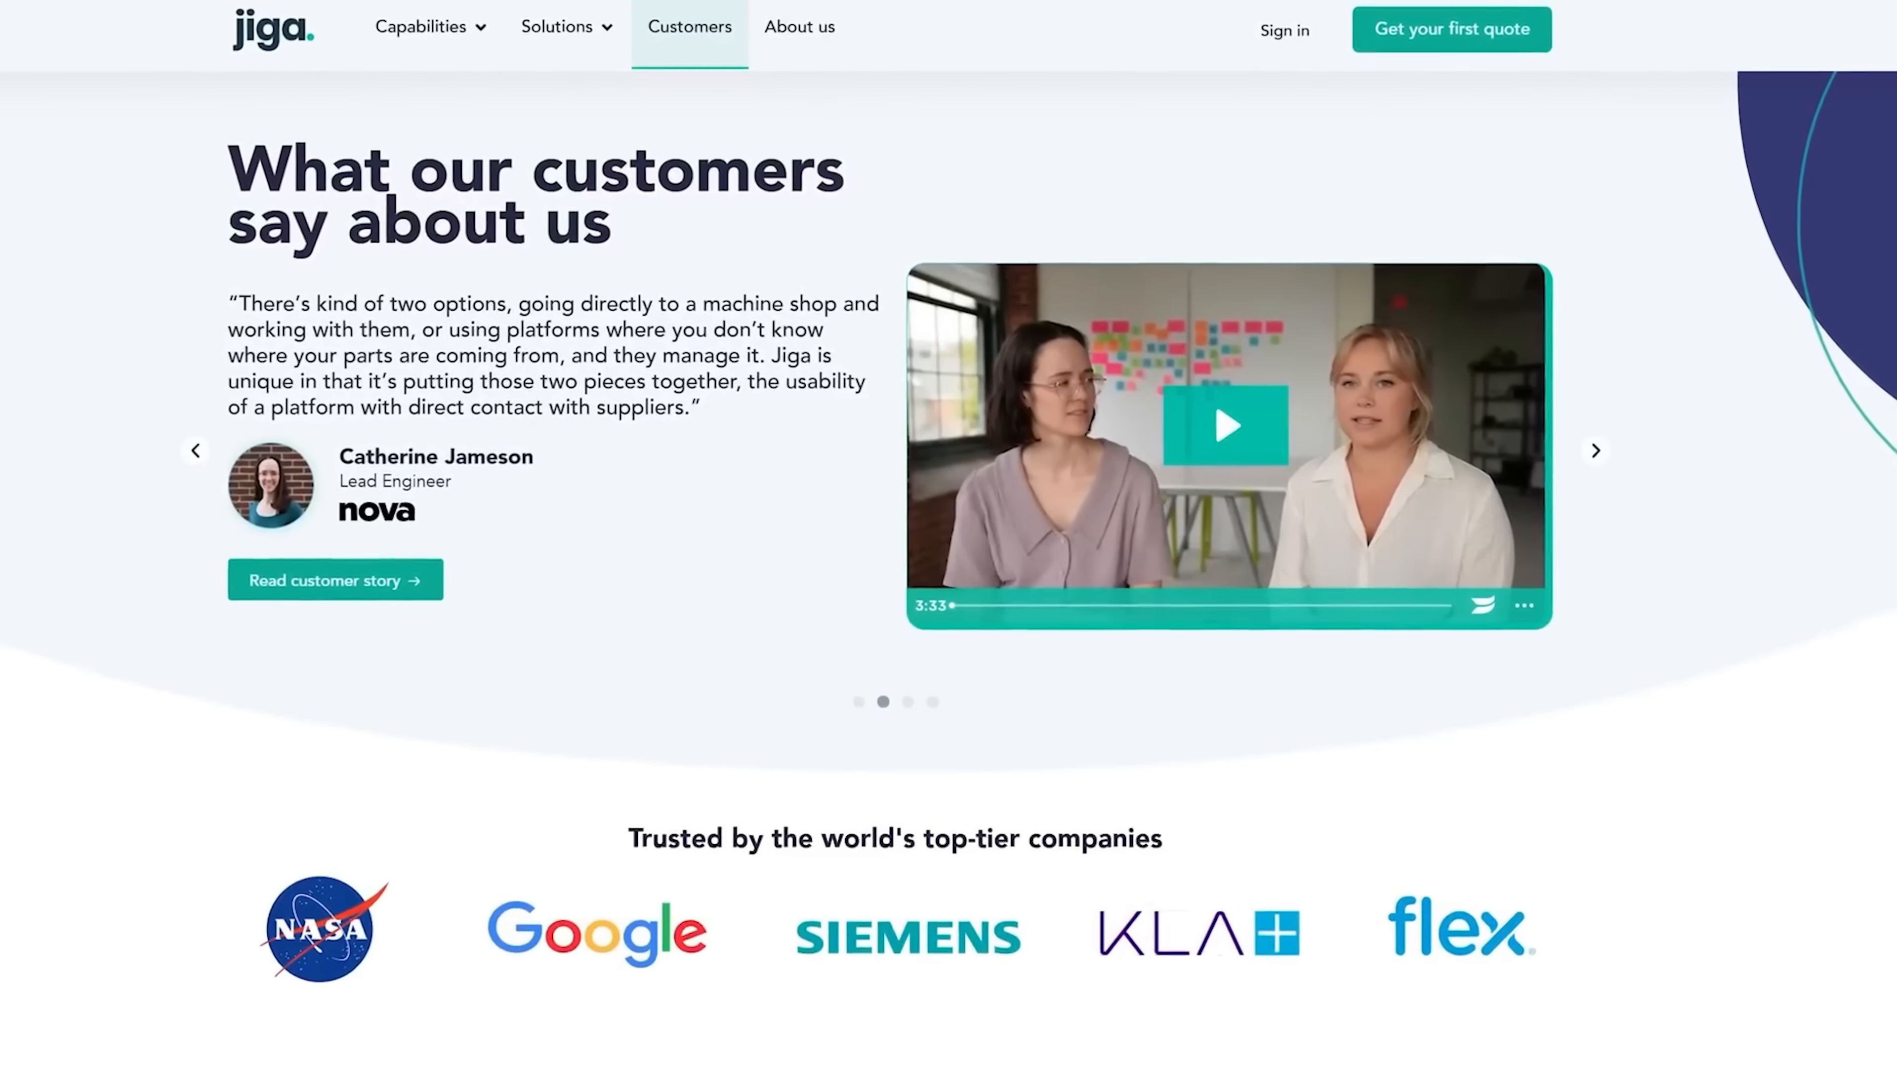
pyautogui.click(1595, 450)
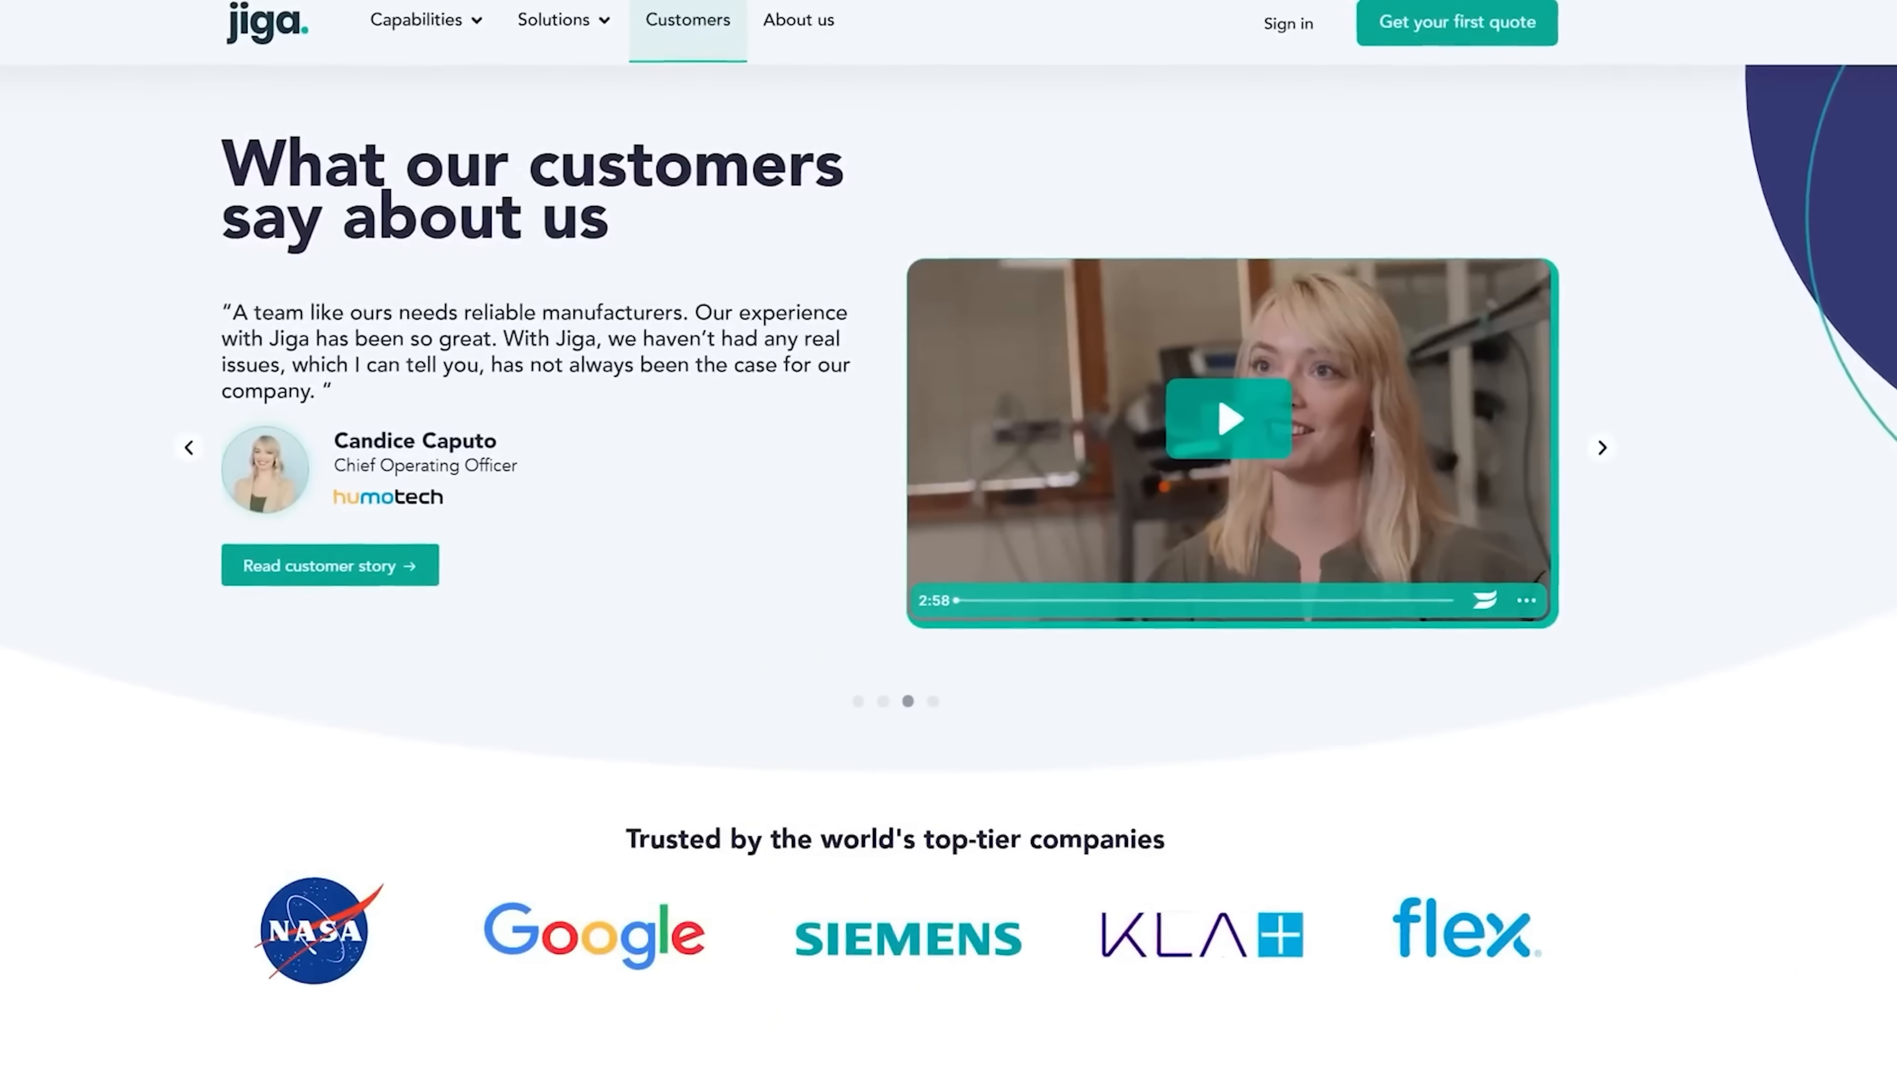